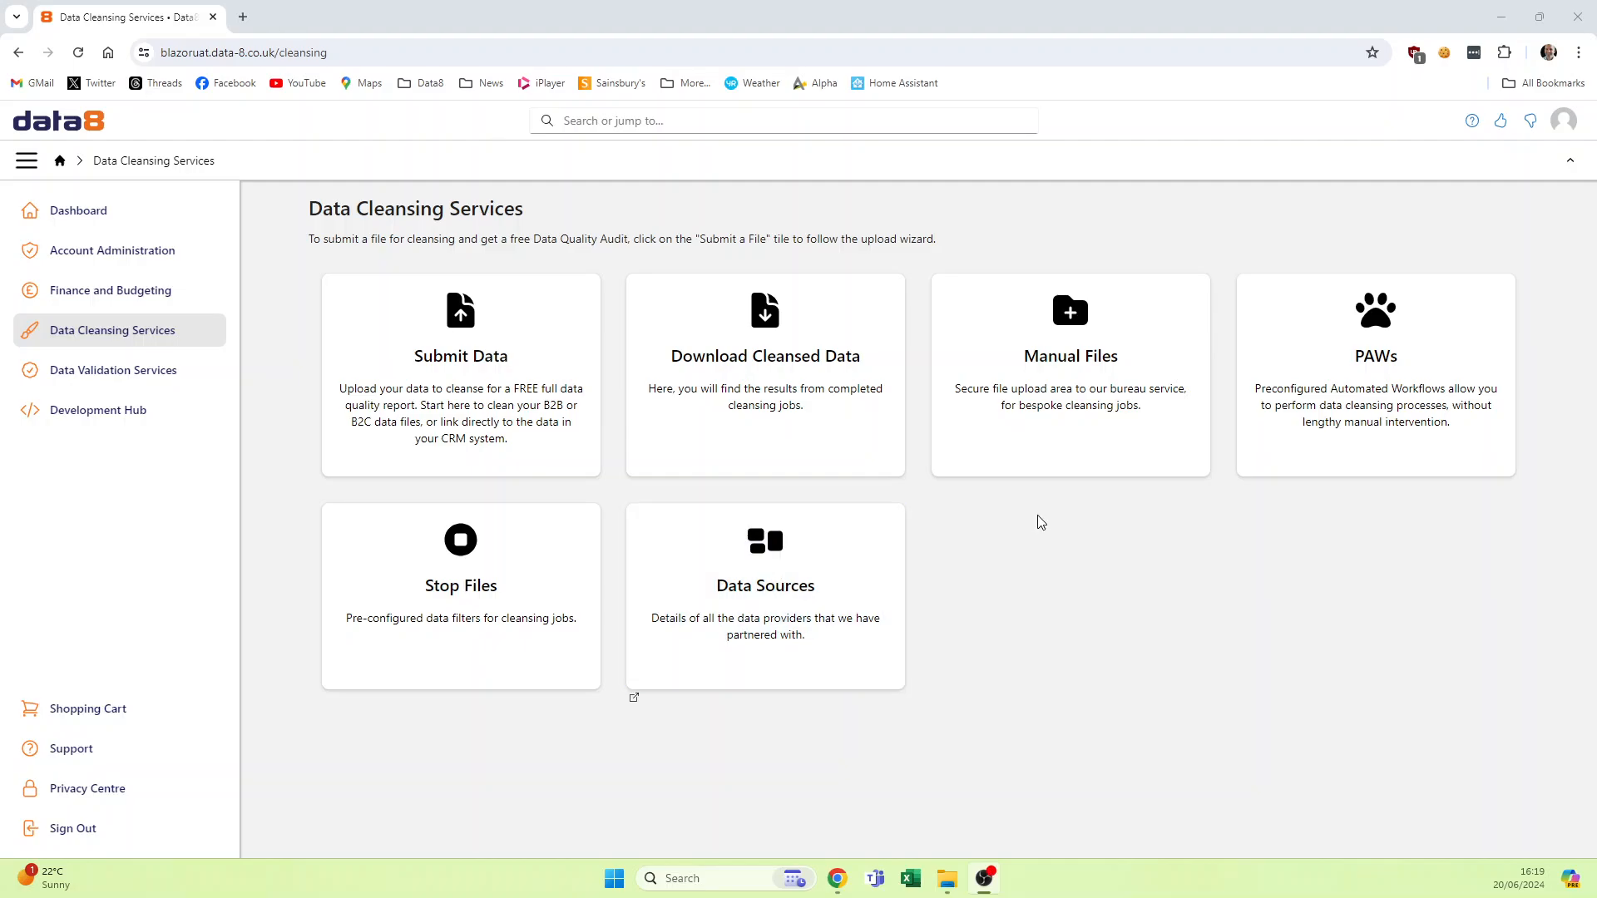
pyautogui.moveTo(1068, 571)
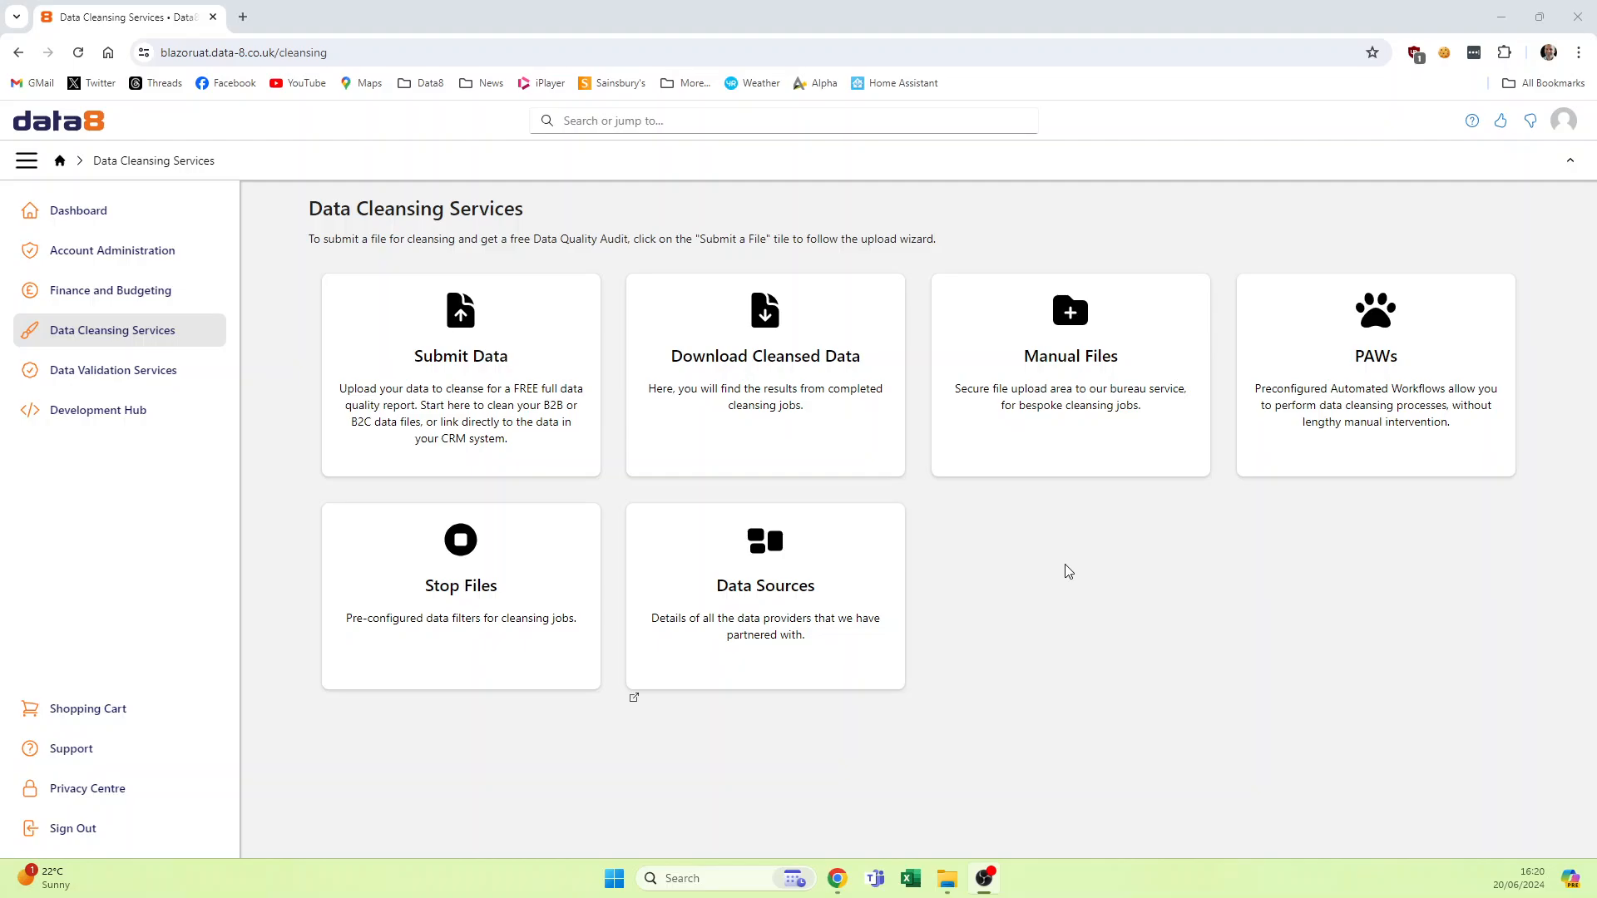
pyautogui.moveTo(861, 432)
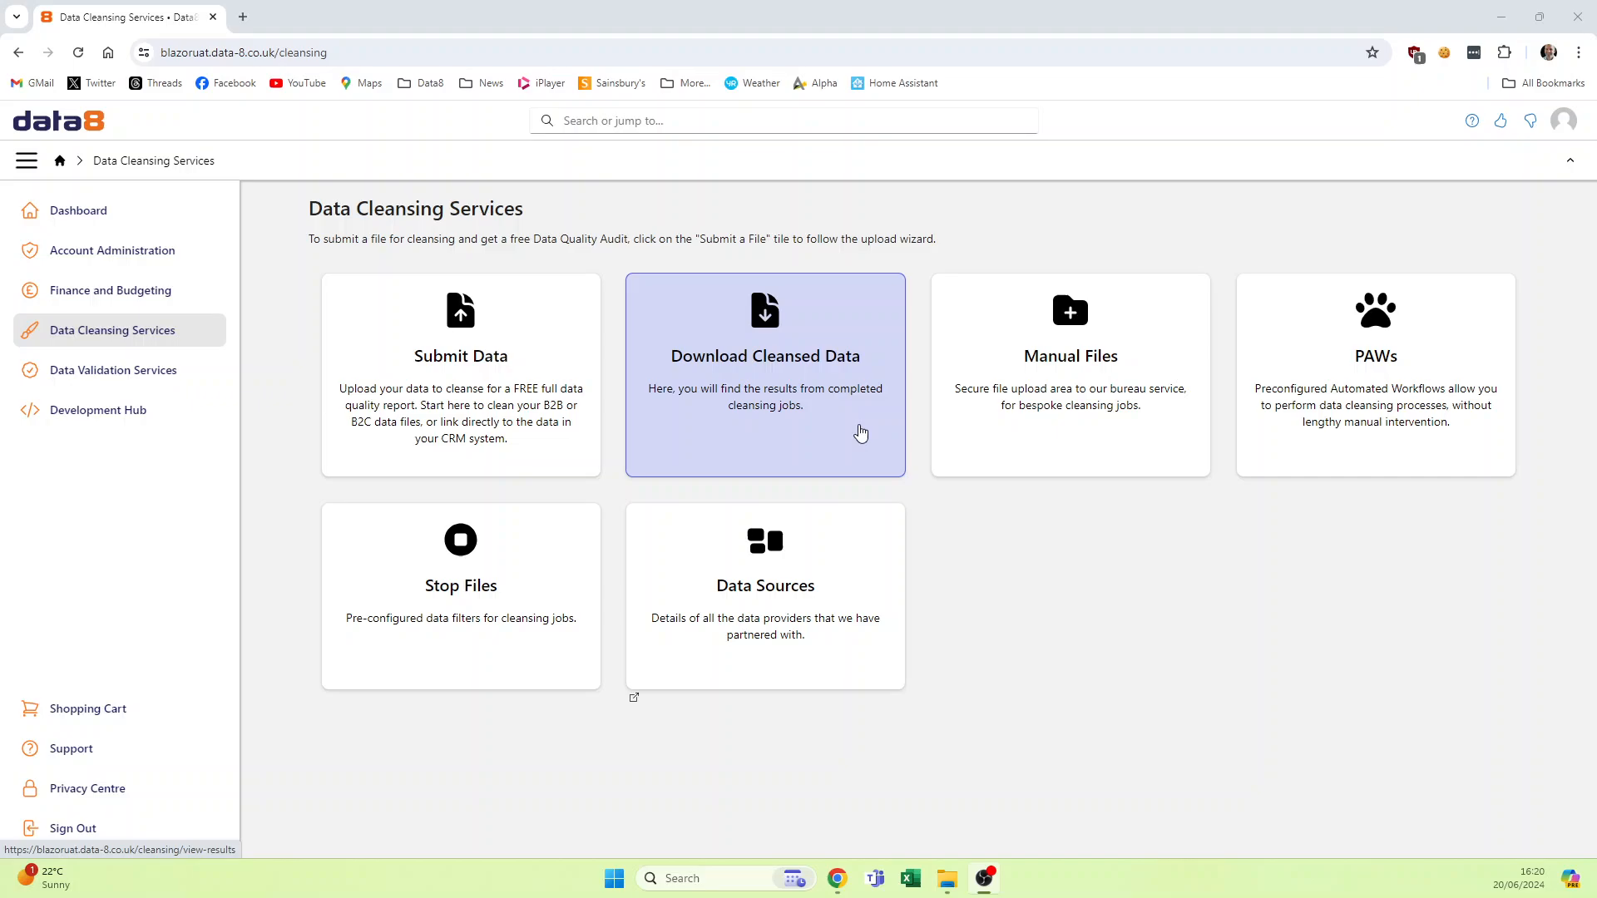
pyautogui.moveTo(818, 408)
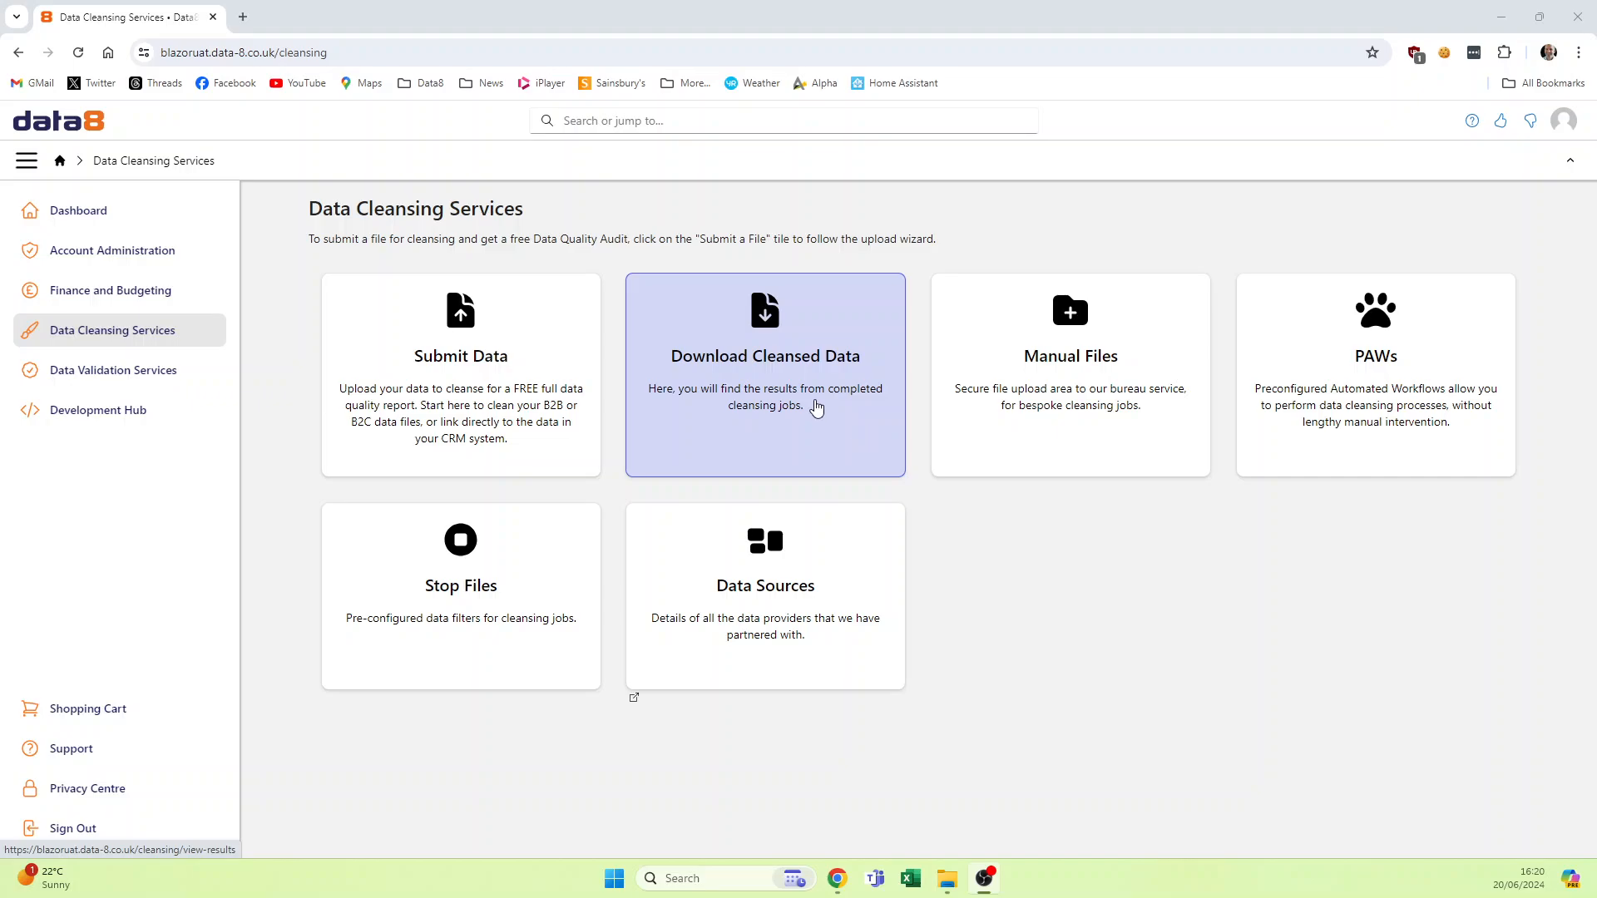
# Step: Filter the Download Cleansed Data job list by the search term "test"
pyautogui.click(763, 374)
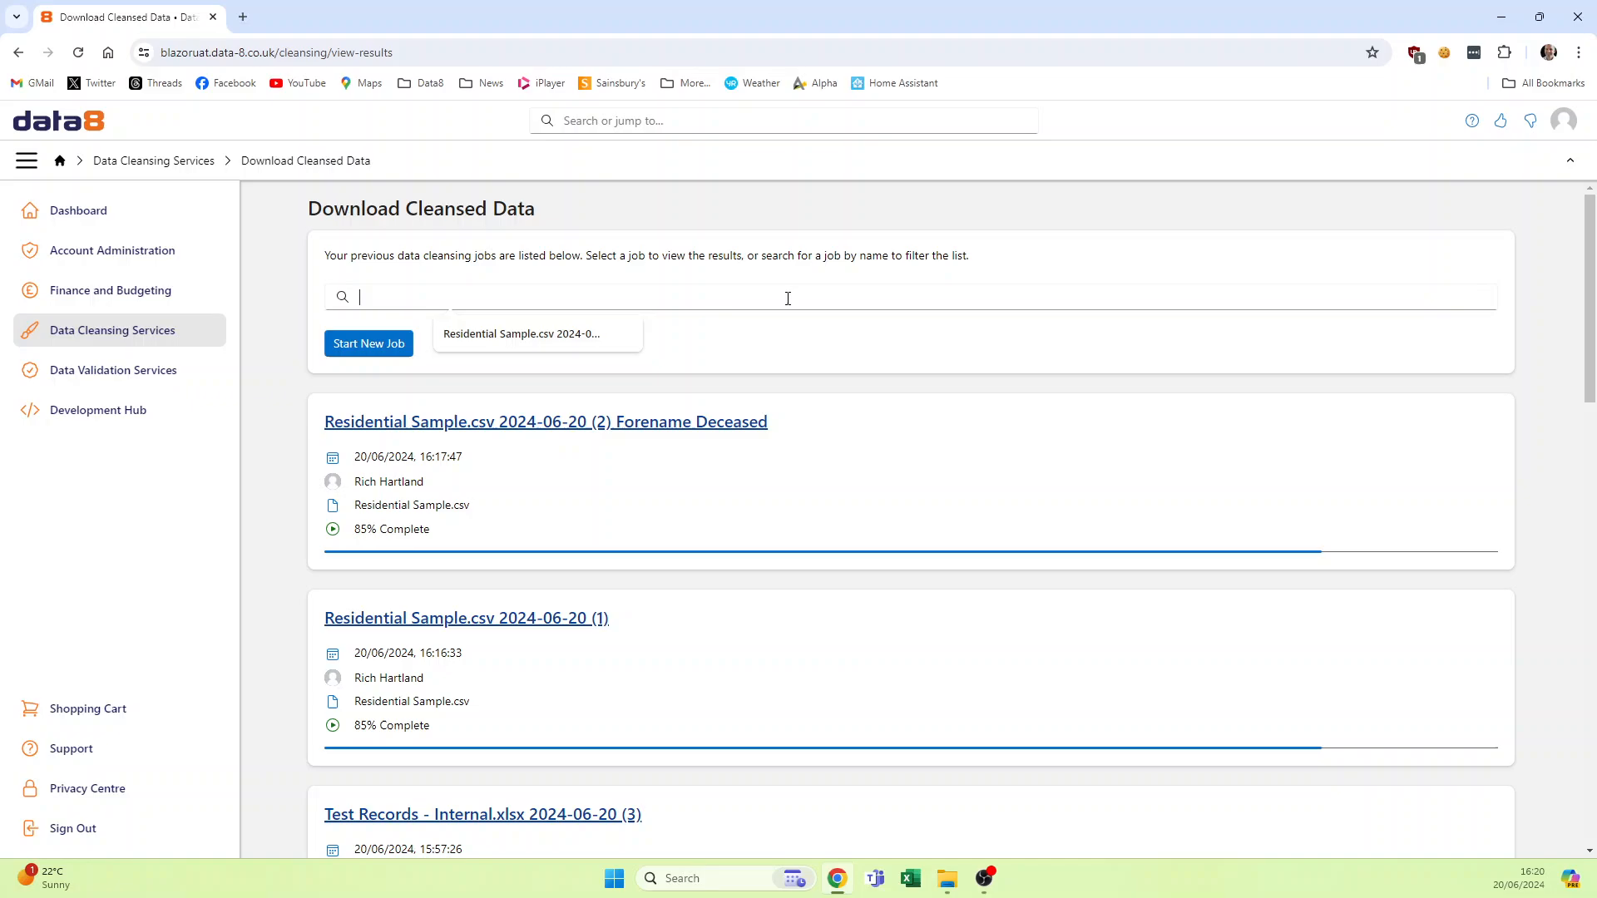
pyautogui.write('test')
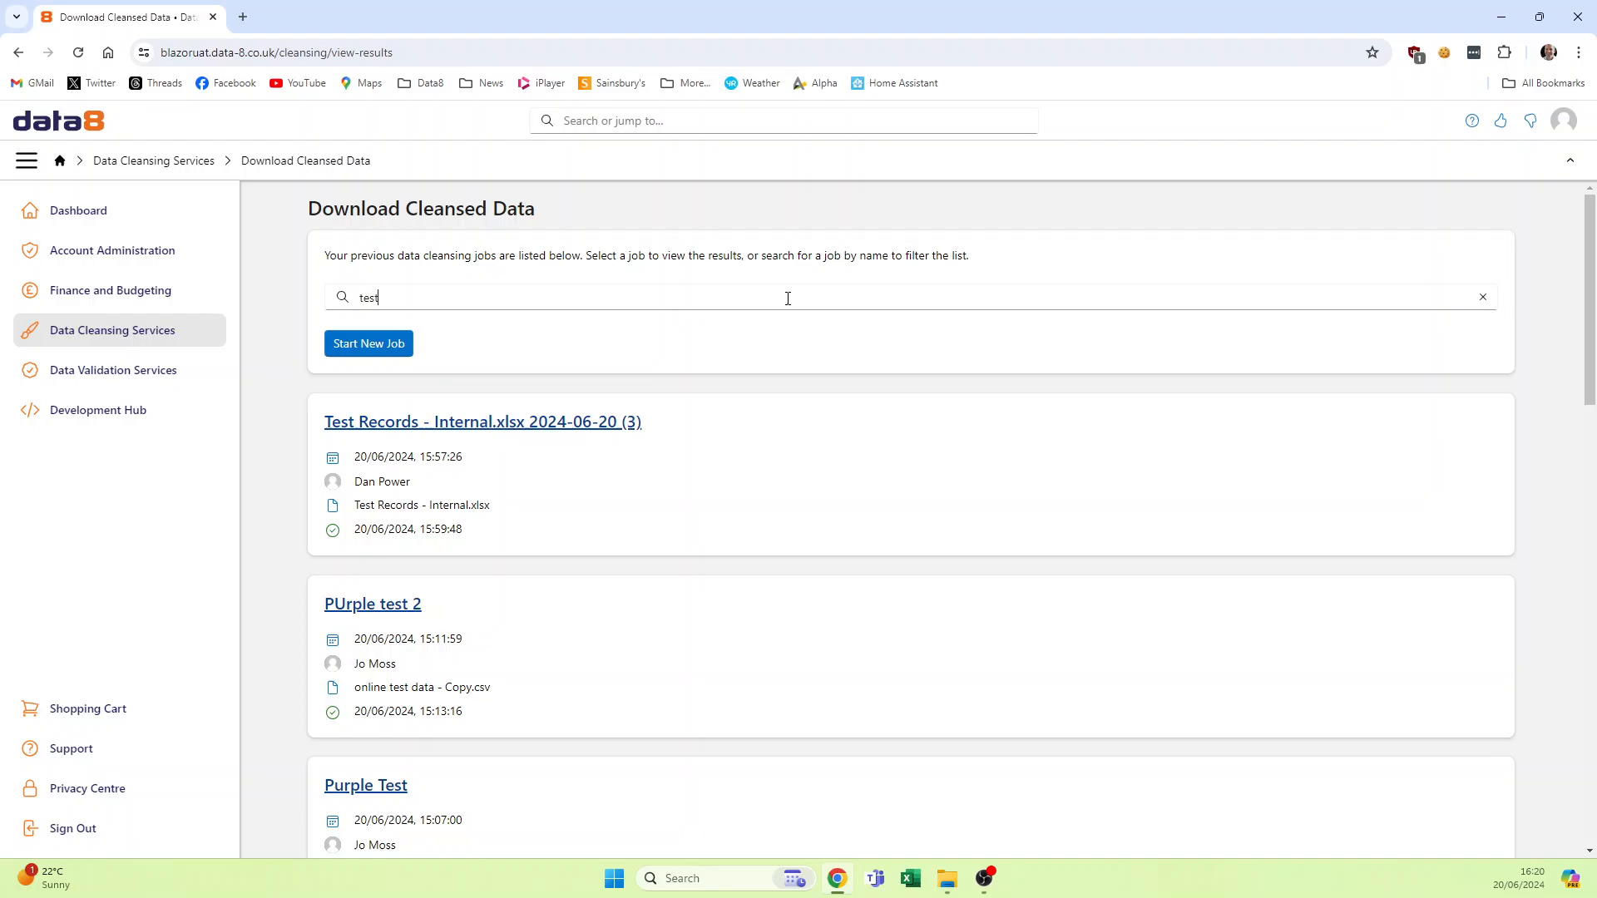
pyautogui.moveTo(574, 450)
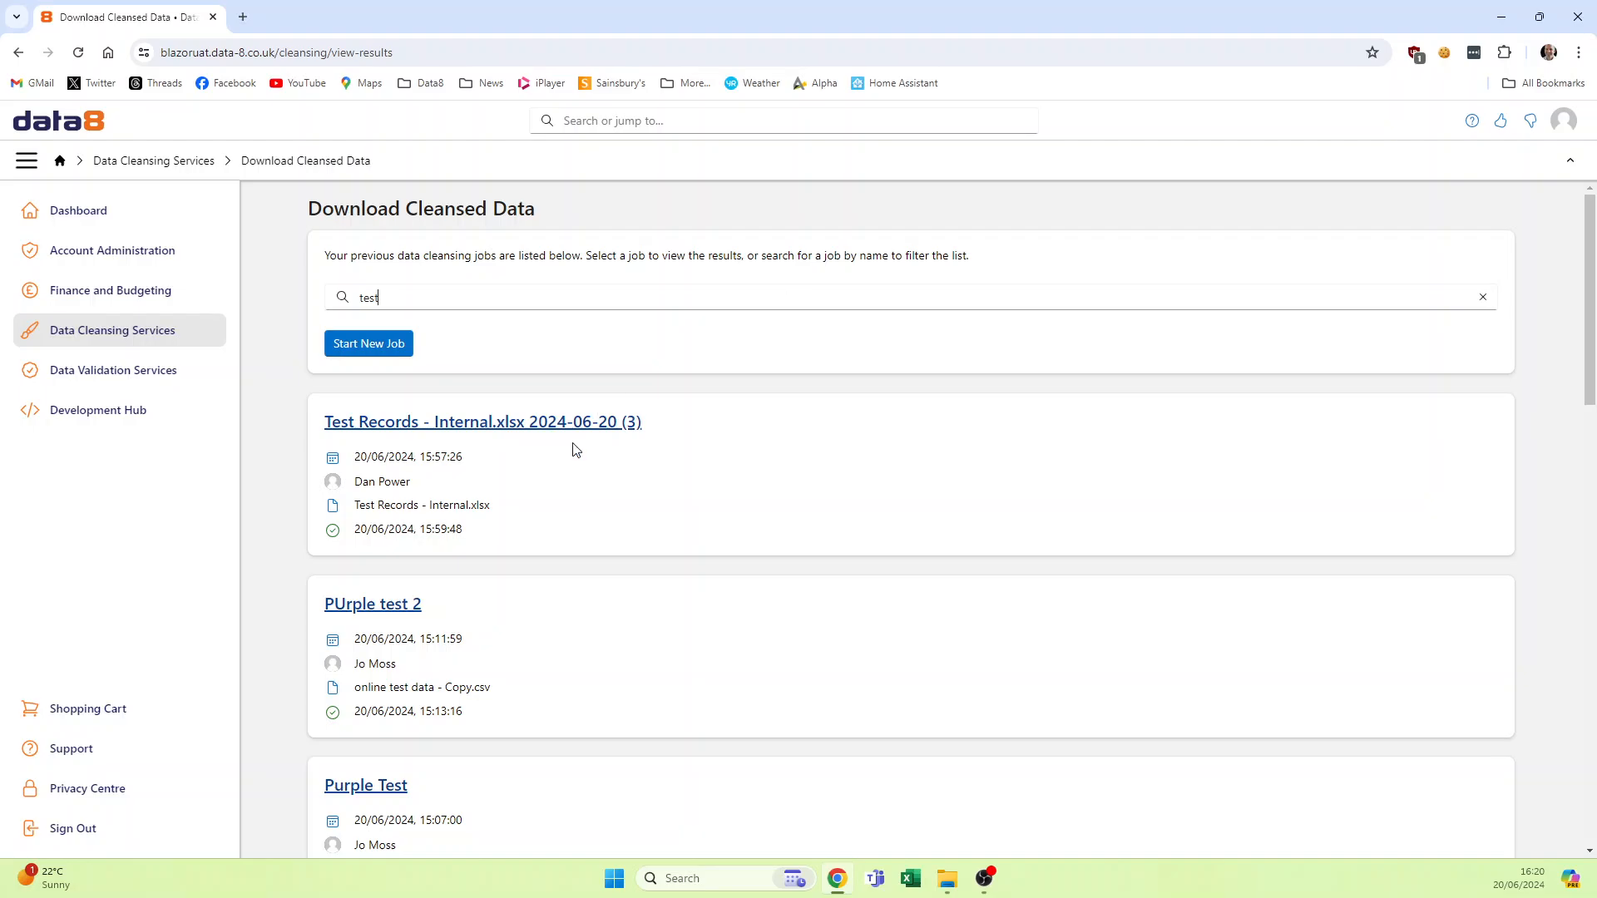
pyautogui.moveTo(609, 422)
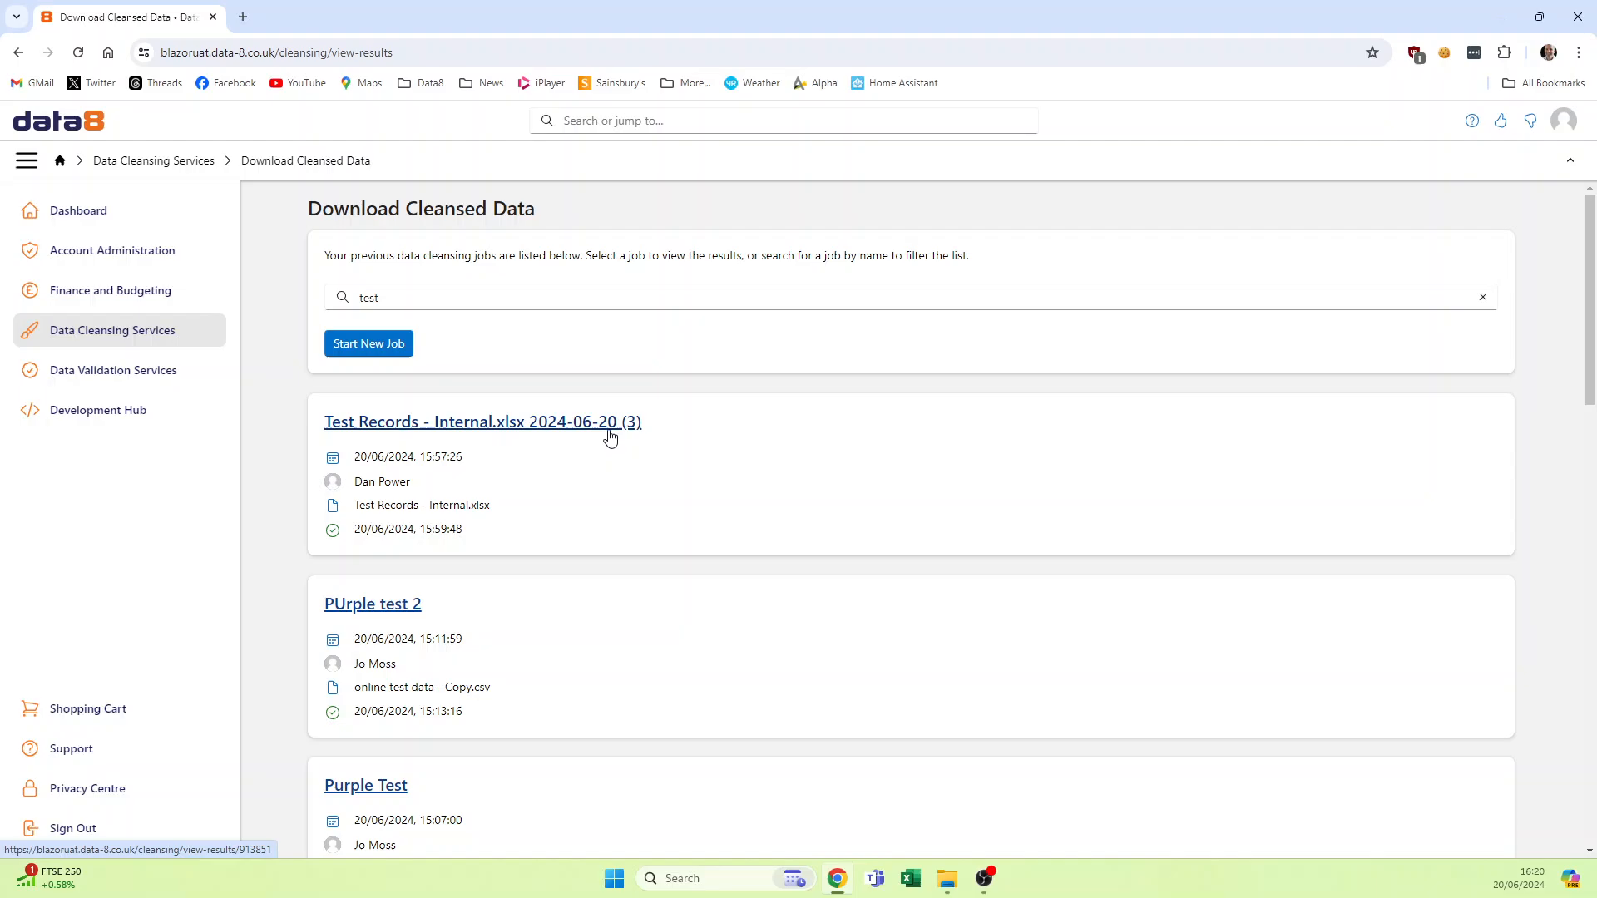
# Step: View the Test Records - Internal.xlsx job results with per-service matches and prices
pyautogui.click(480, 421)
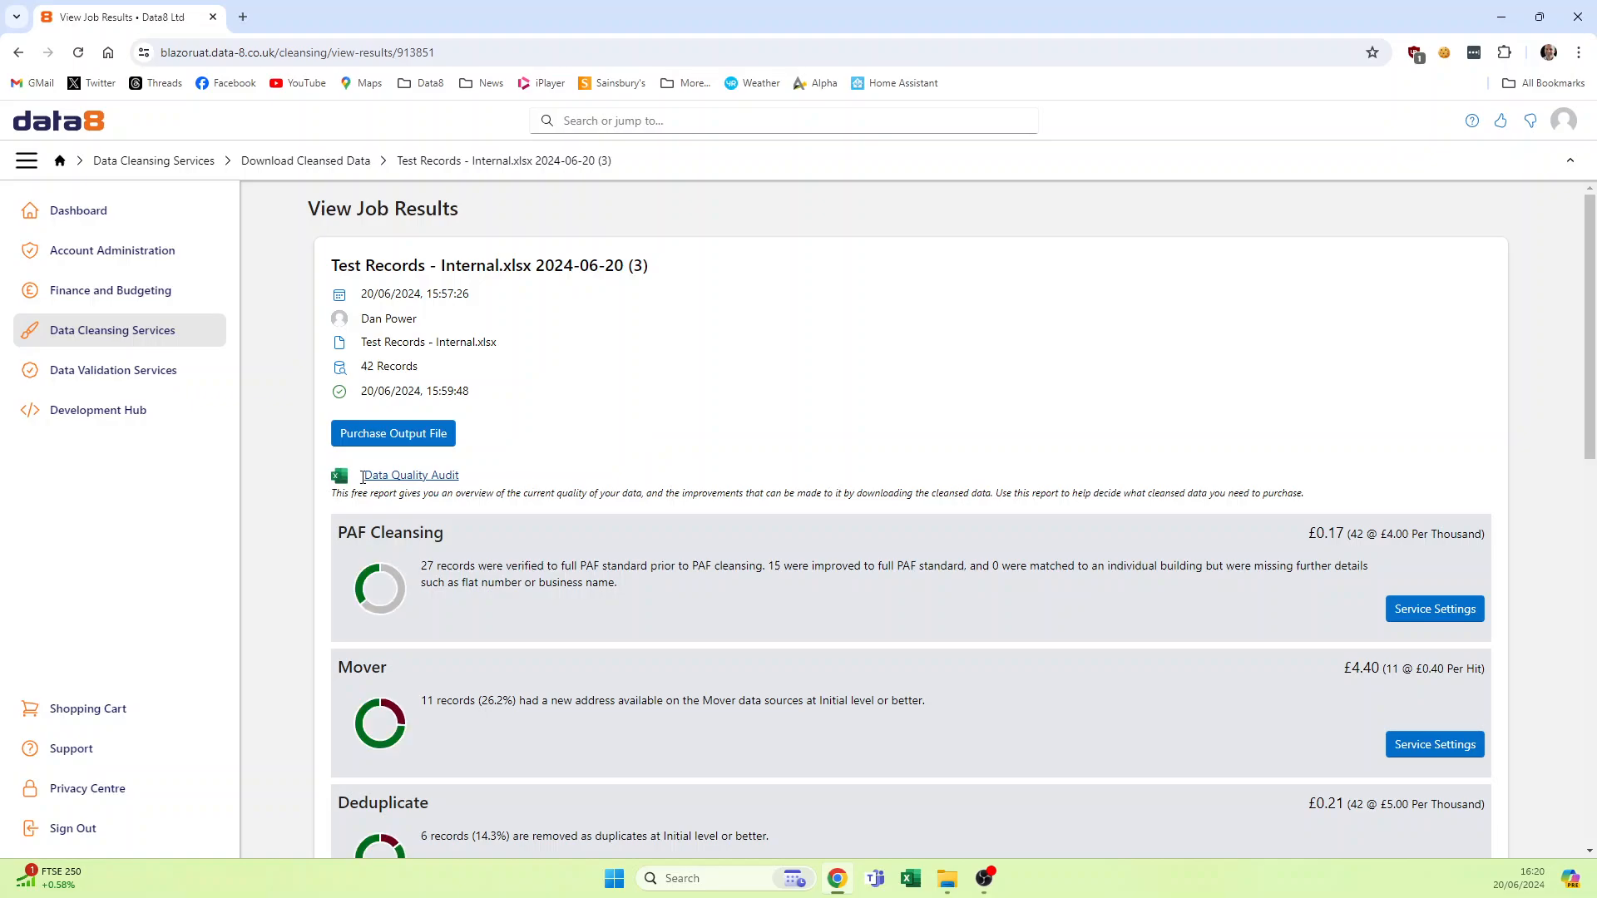
pyautogui.moveTo(409, 475)
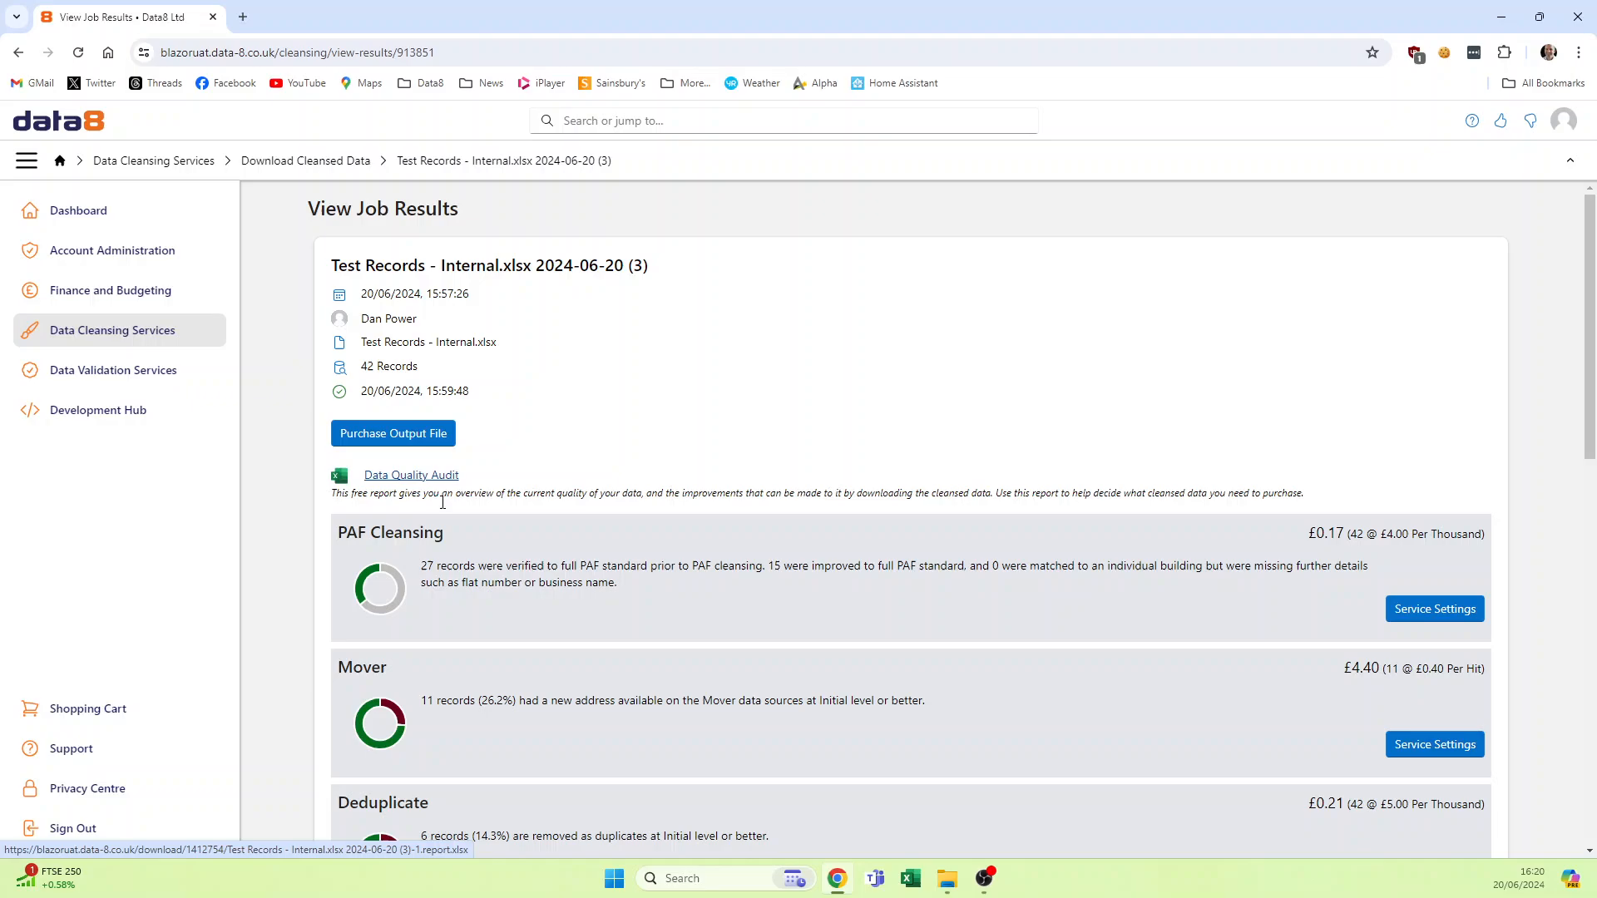
pyautogui.scroll(-3)
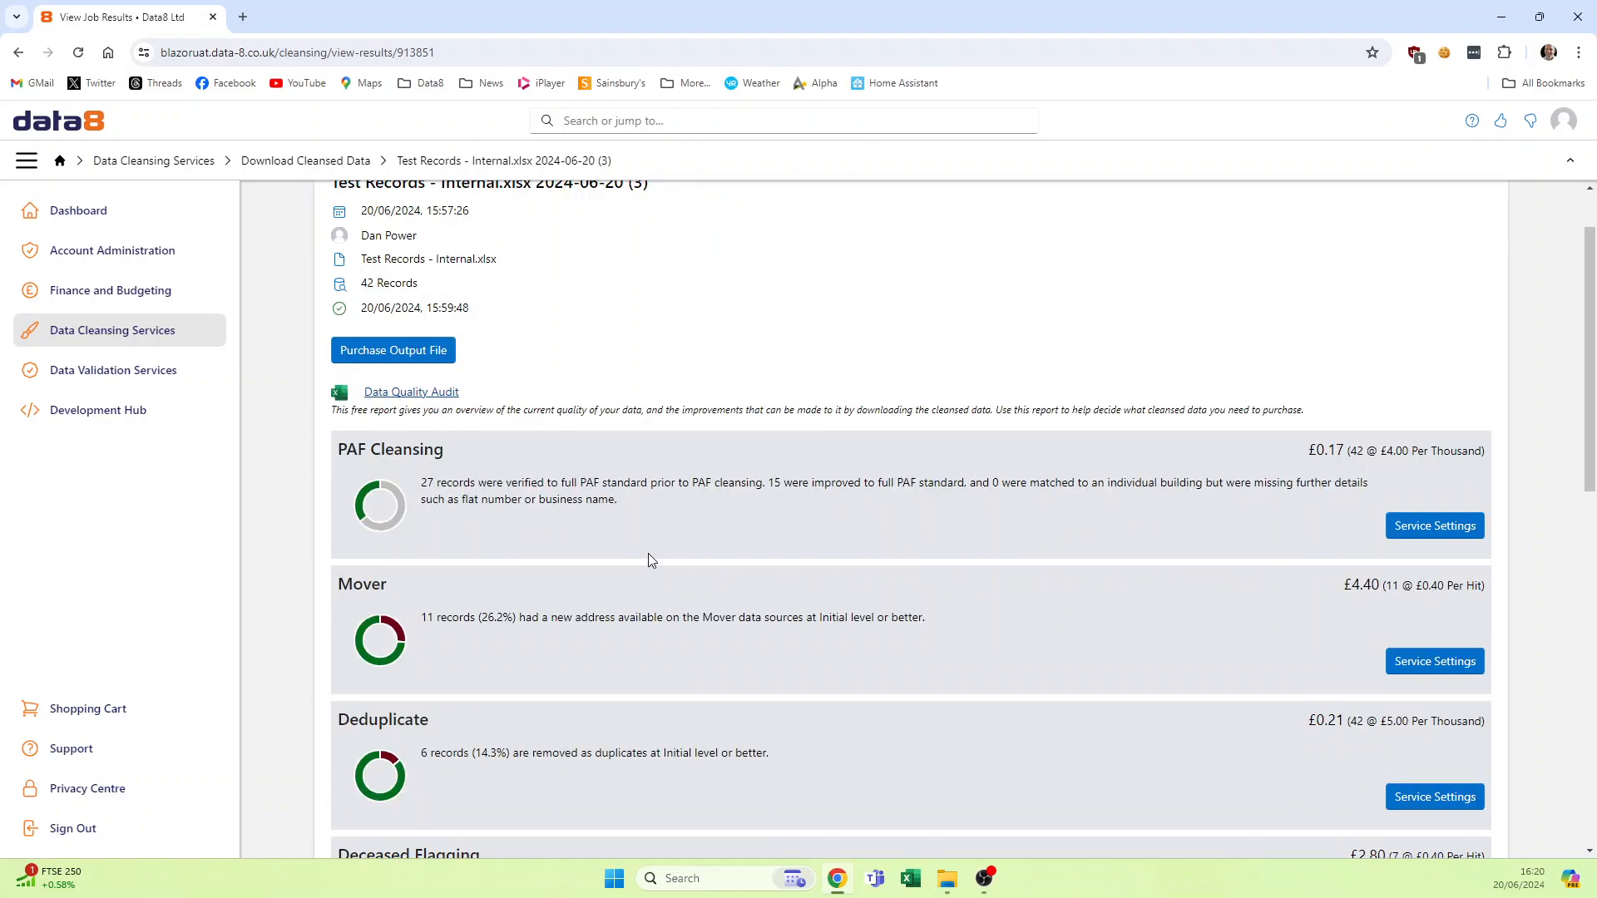
pyautogui.moveTo(635, 560)
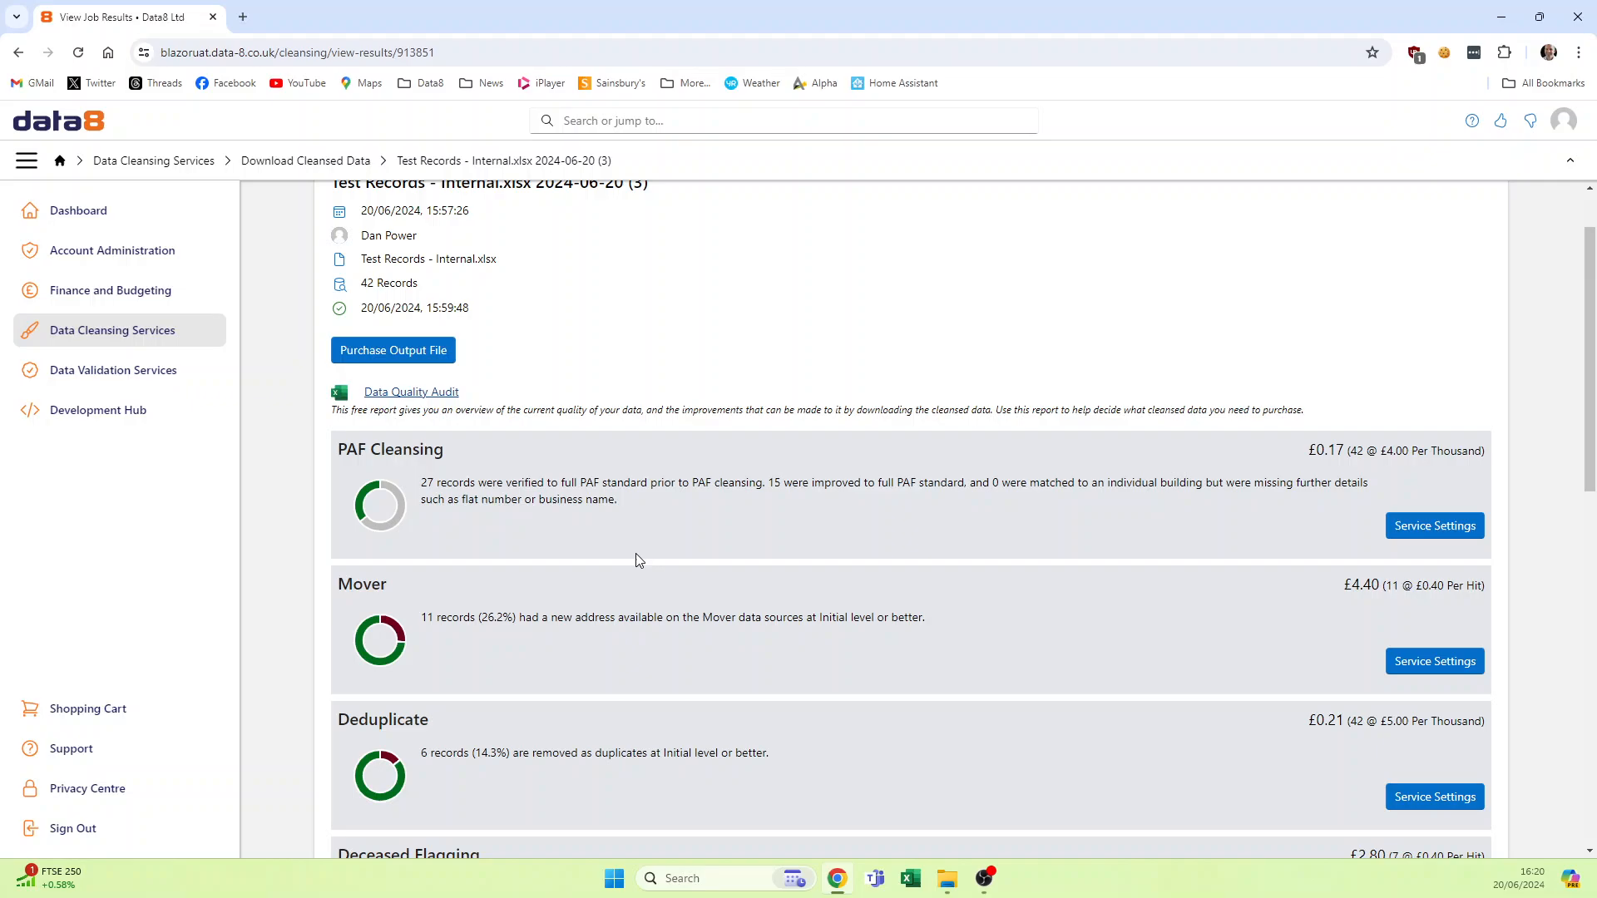
pyautogui.scroll(-3)
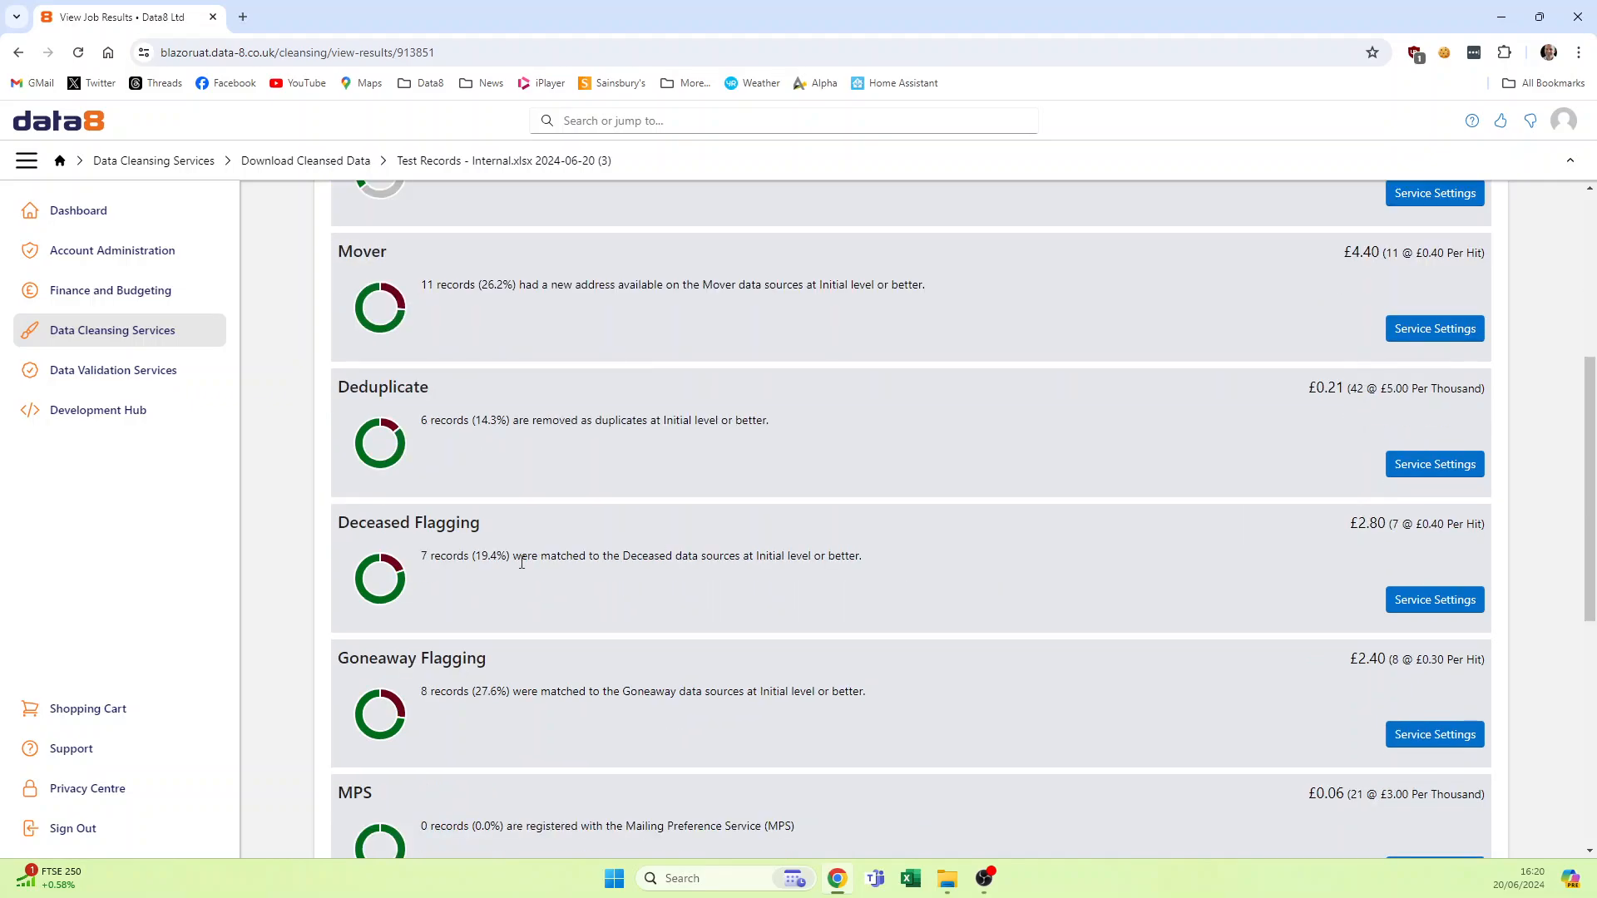
pyautogui.moveTo(635, 570)
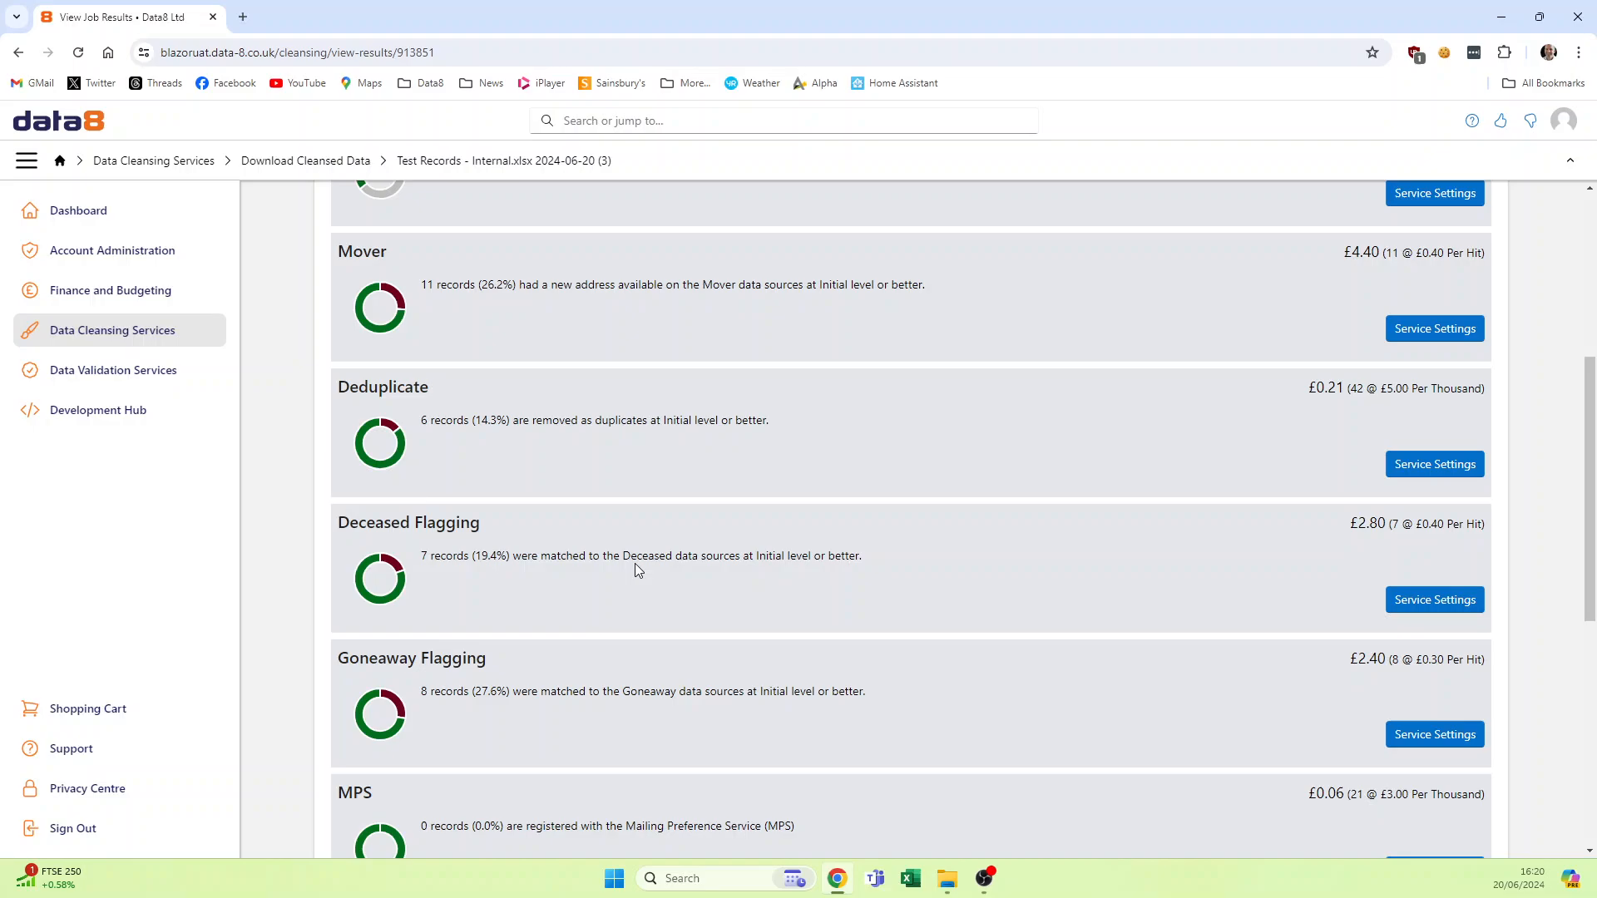
pyautogui.moveTo(1555, 612)
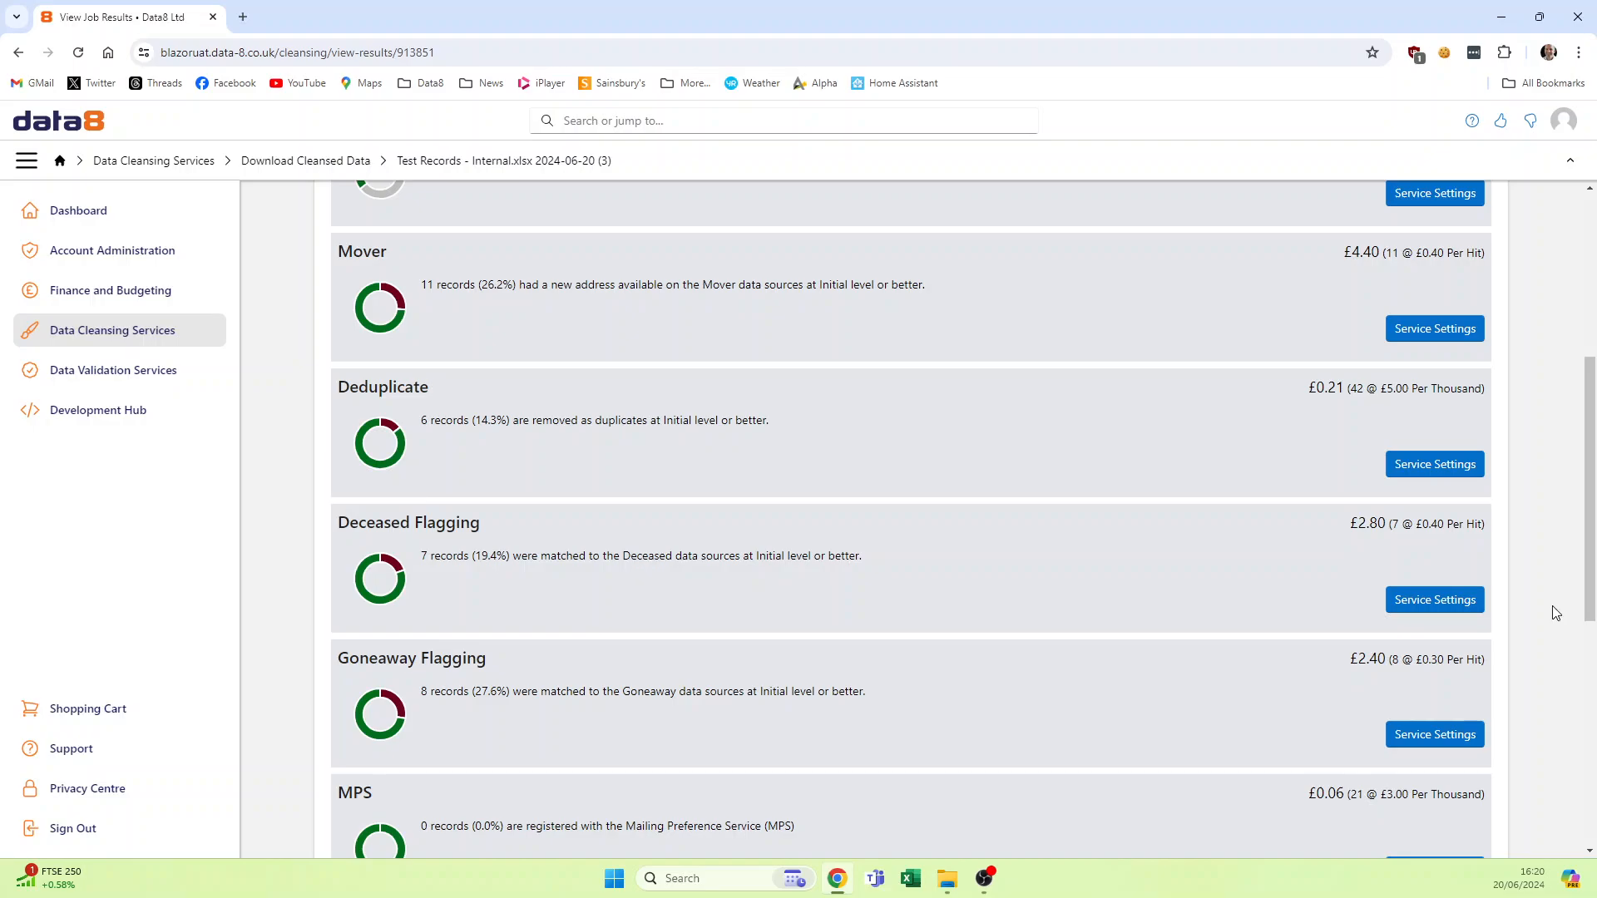
# Step: Review the Deceased Flagging service settings and dismiss them with OK
pyautogui.click(1433, 599)
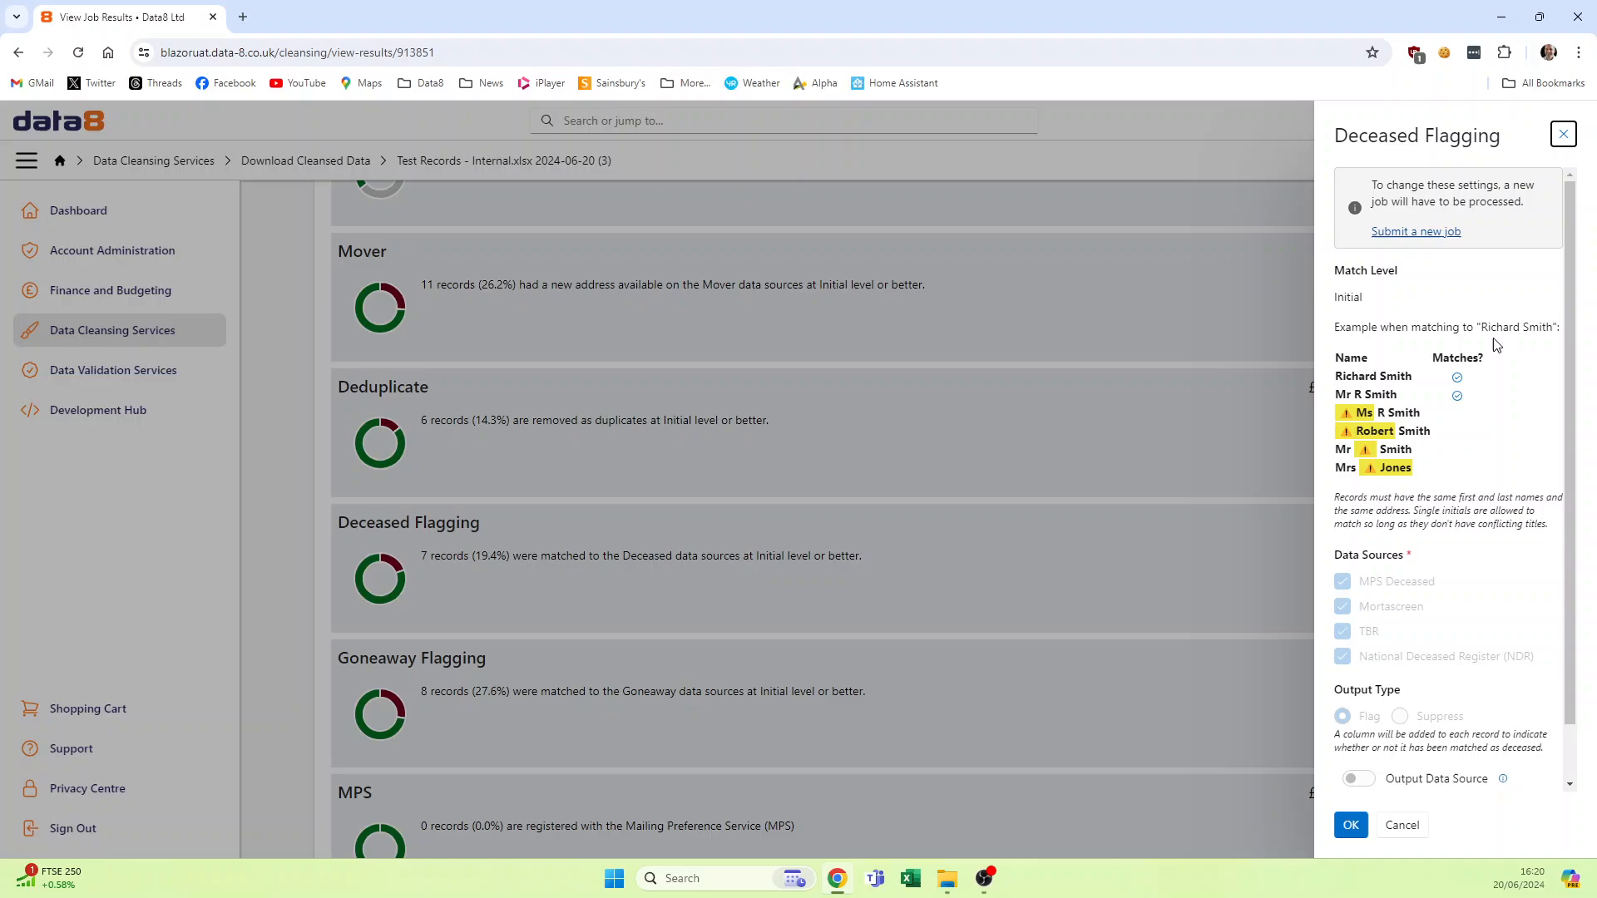
pyautogui.moveTo(1370, 304)
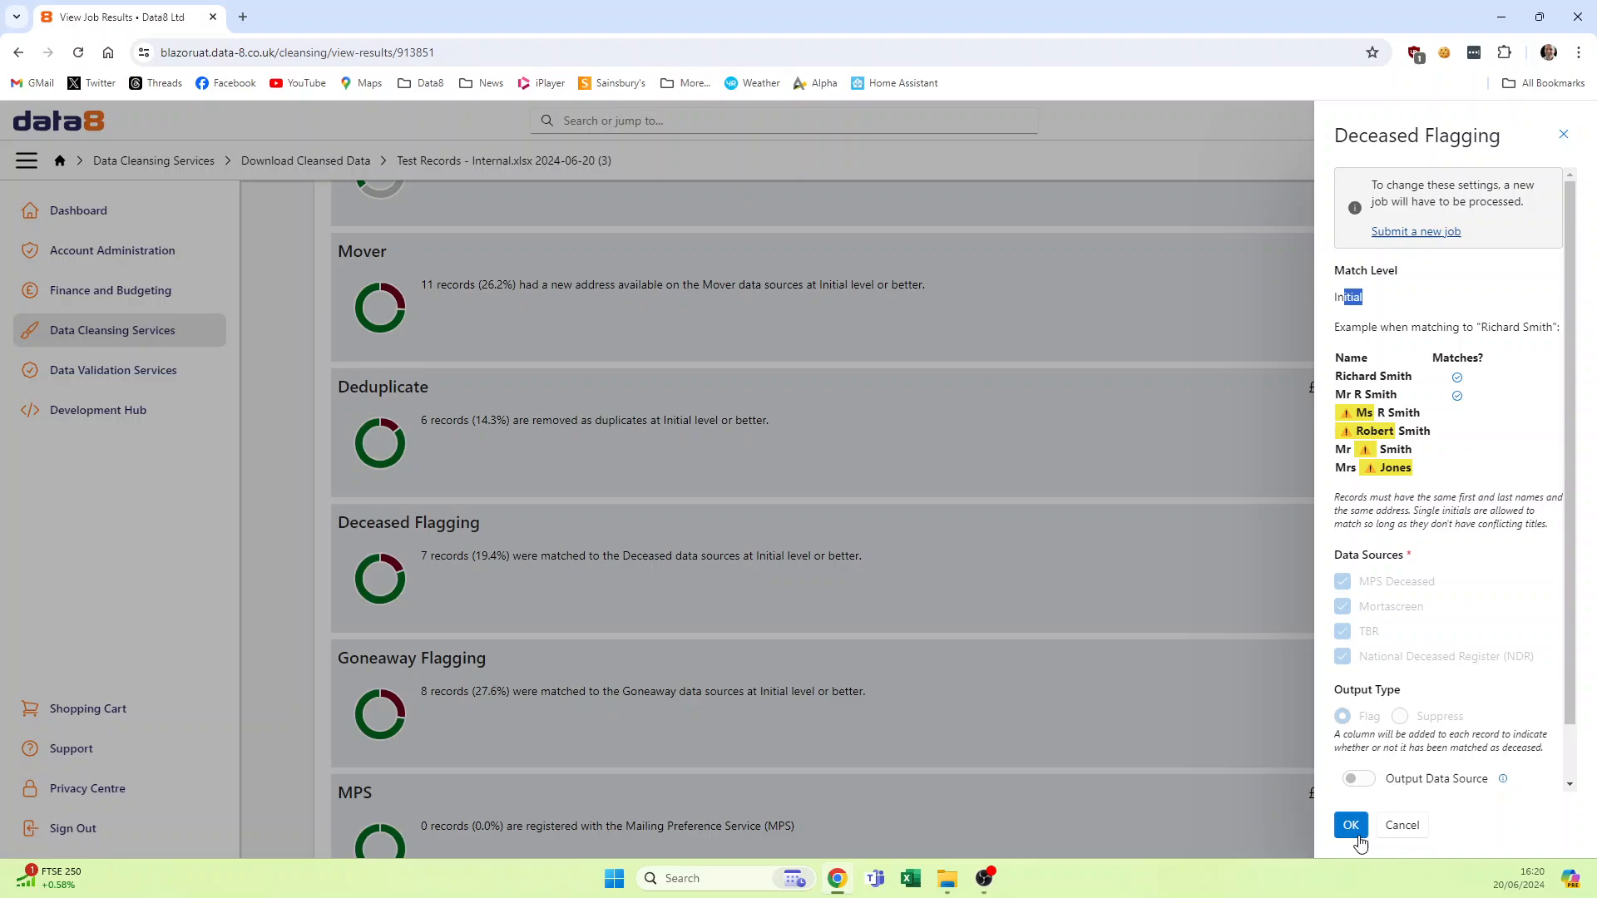
pyautogui.click(1350, 825)
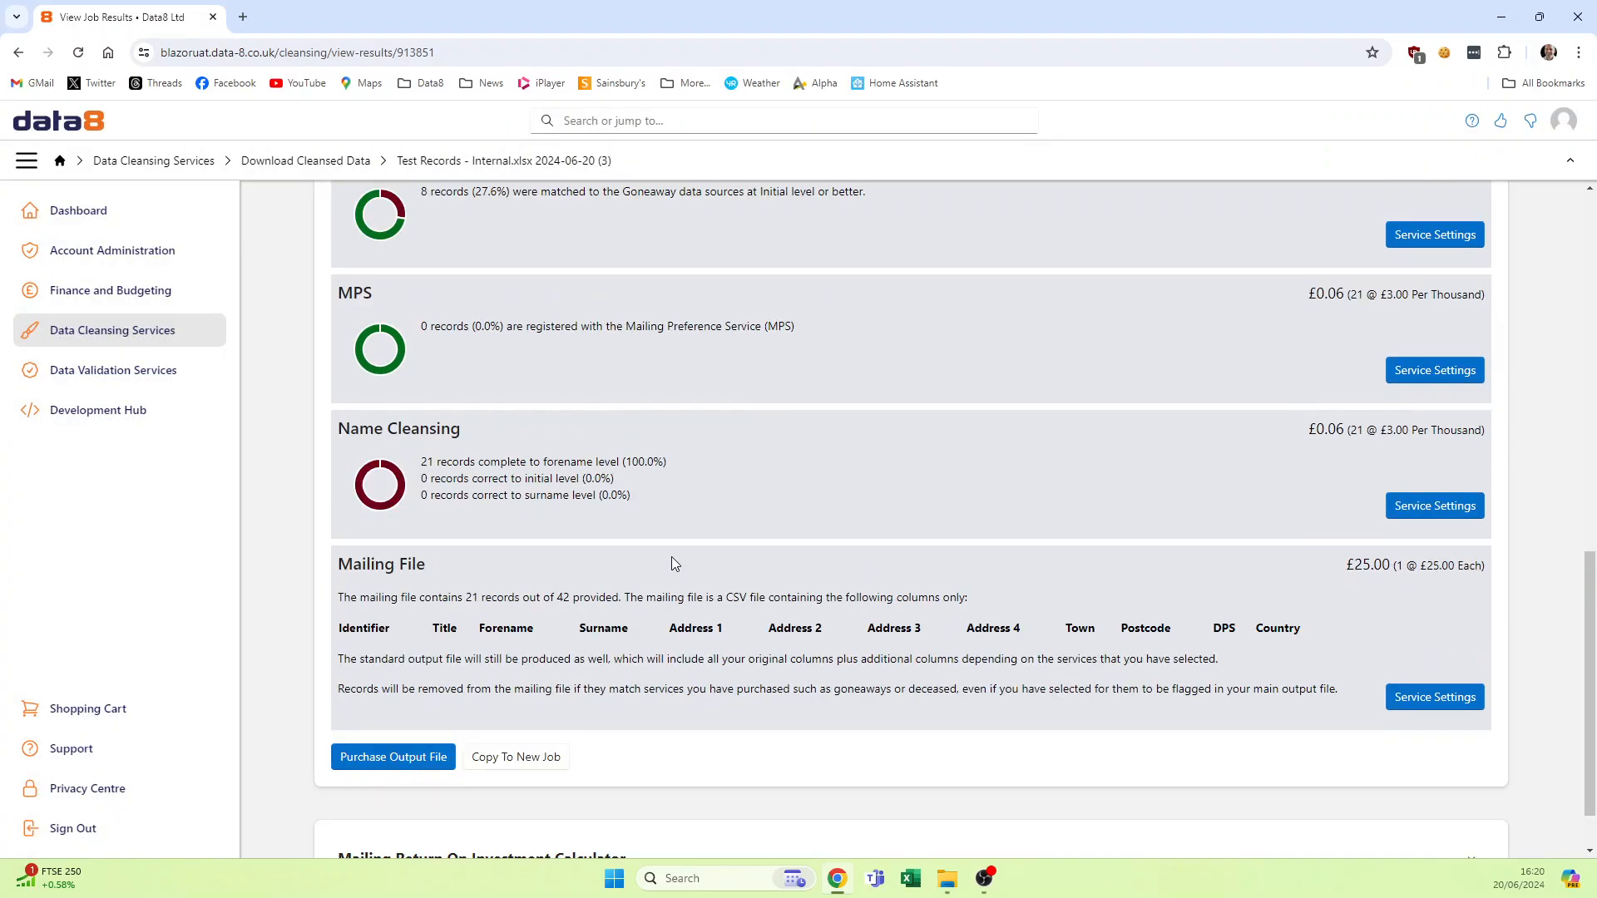
pyautogui.scroll(-3)
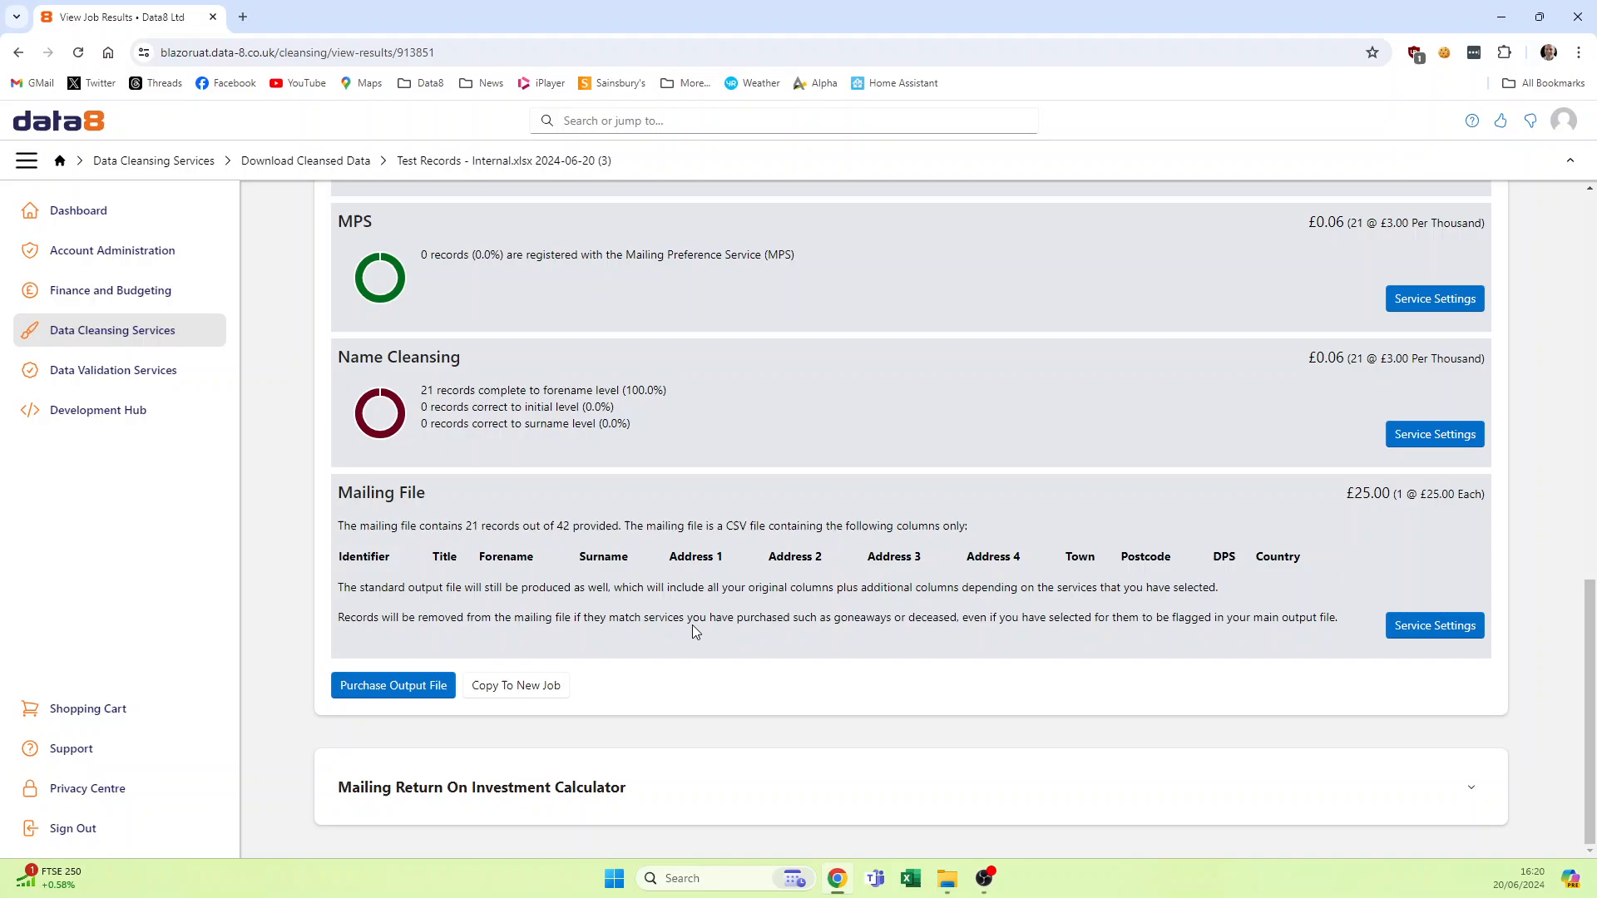
pyautogui.moveTo(566, 698)
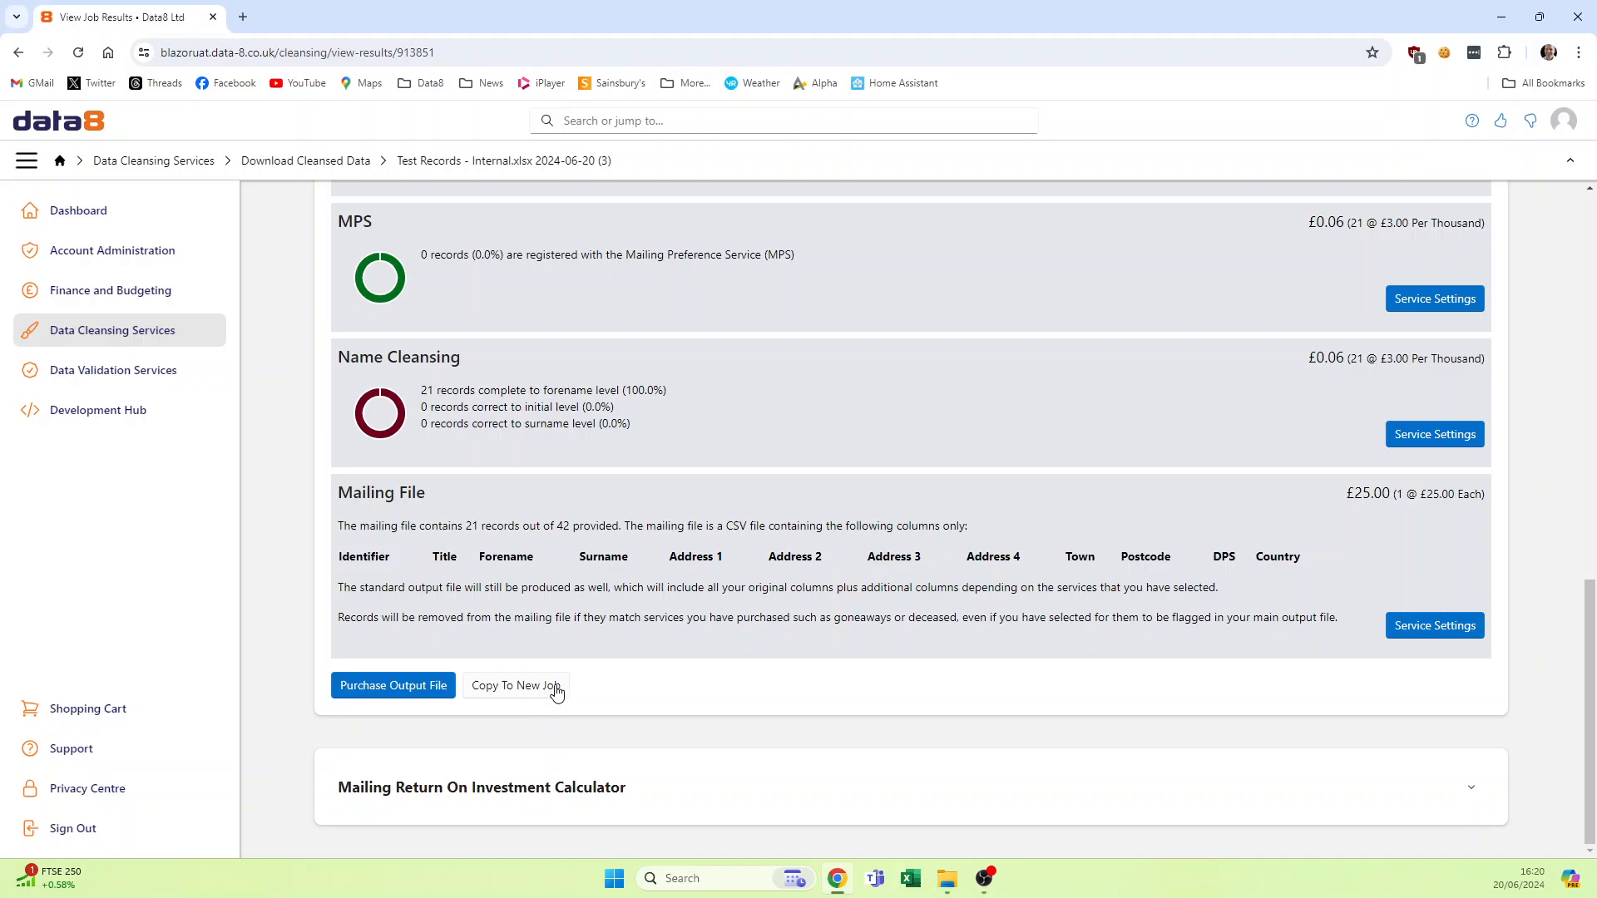
pyautogui.moveTo(611, 668)
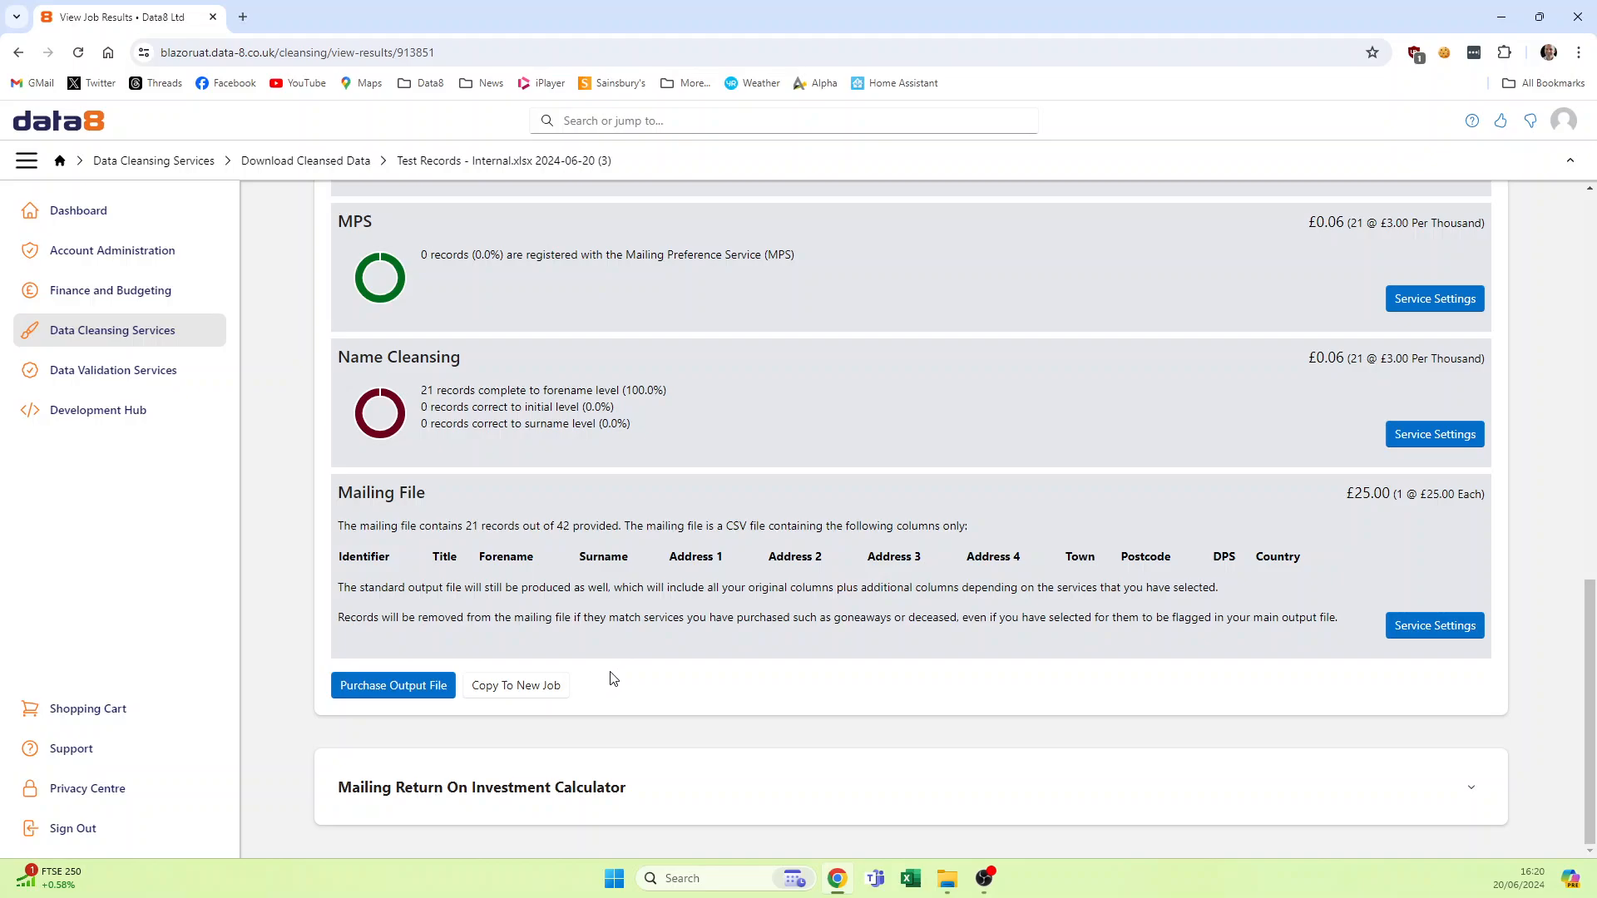
pyautogui.scroll(3)
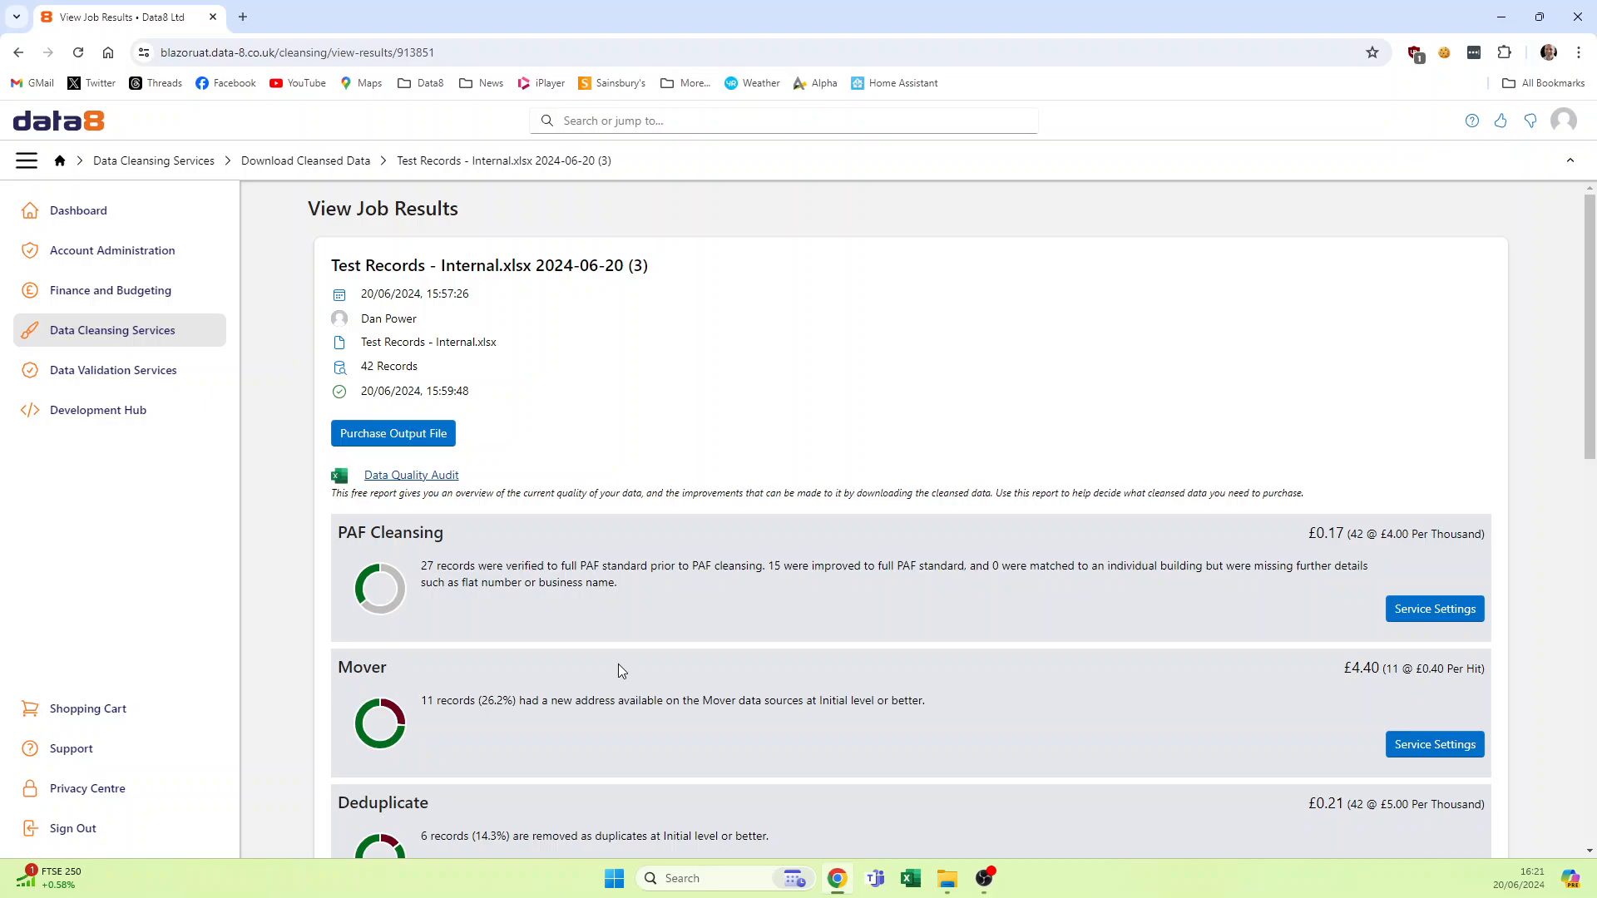
pyautogui.moveTo(625, 663)
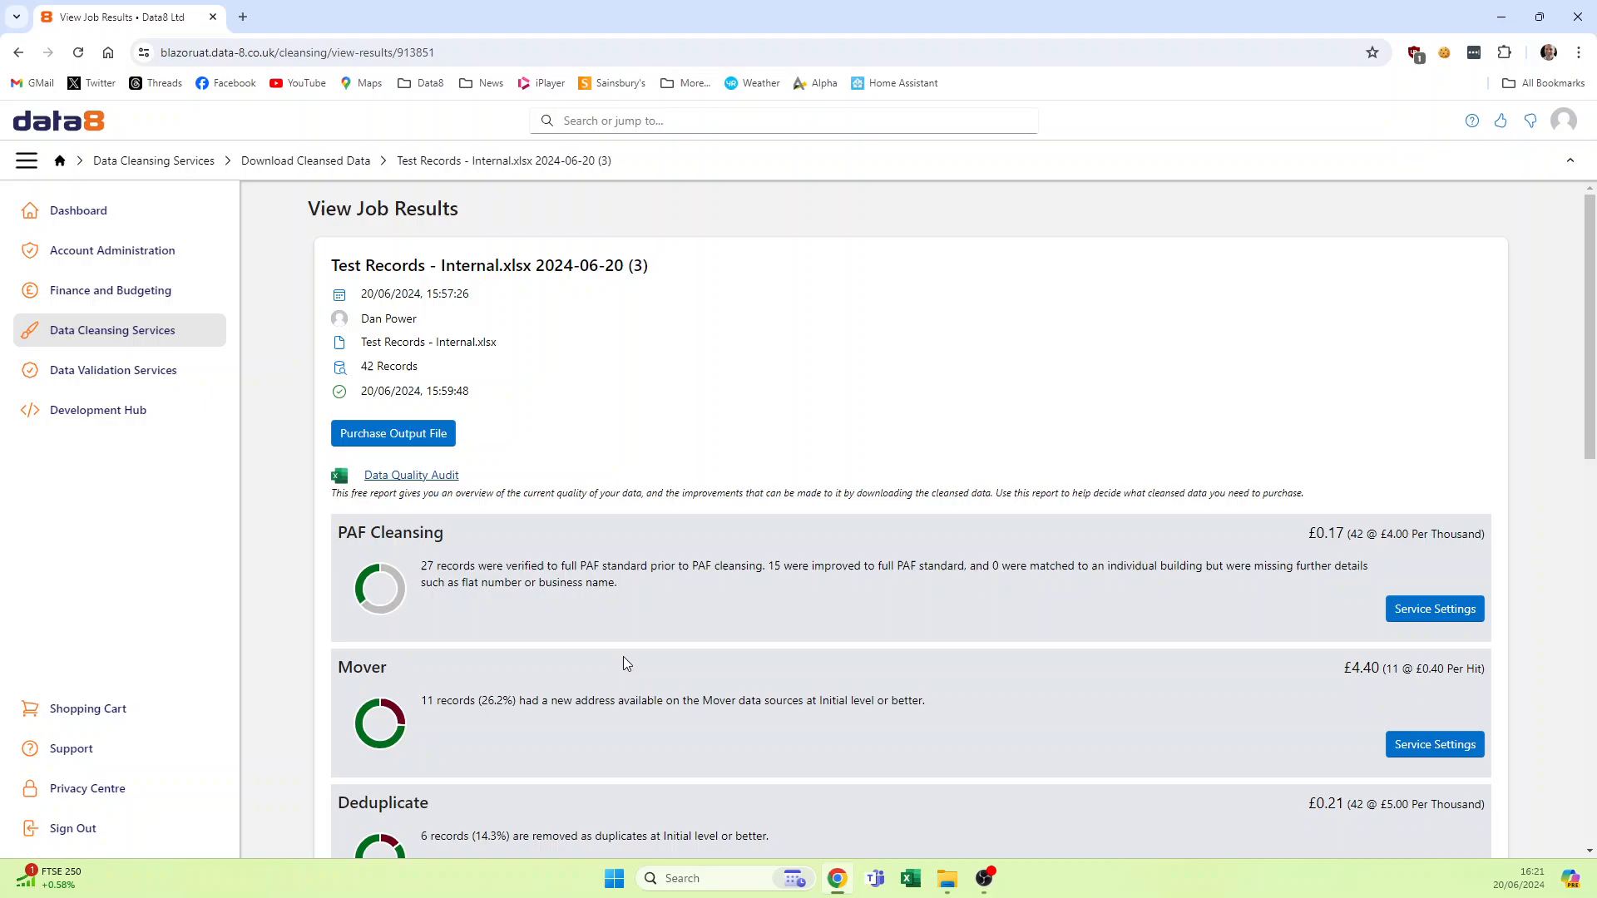
pyautogui.moveTo(622, 662)
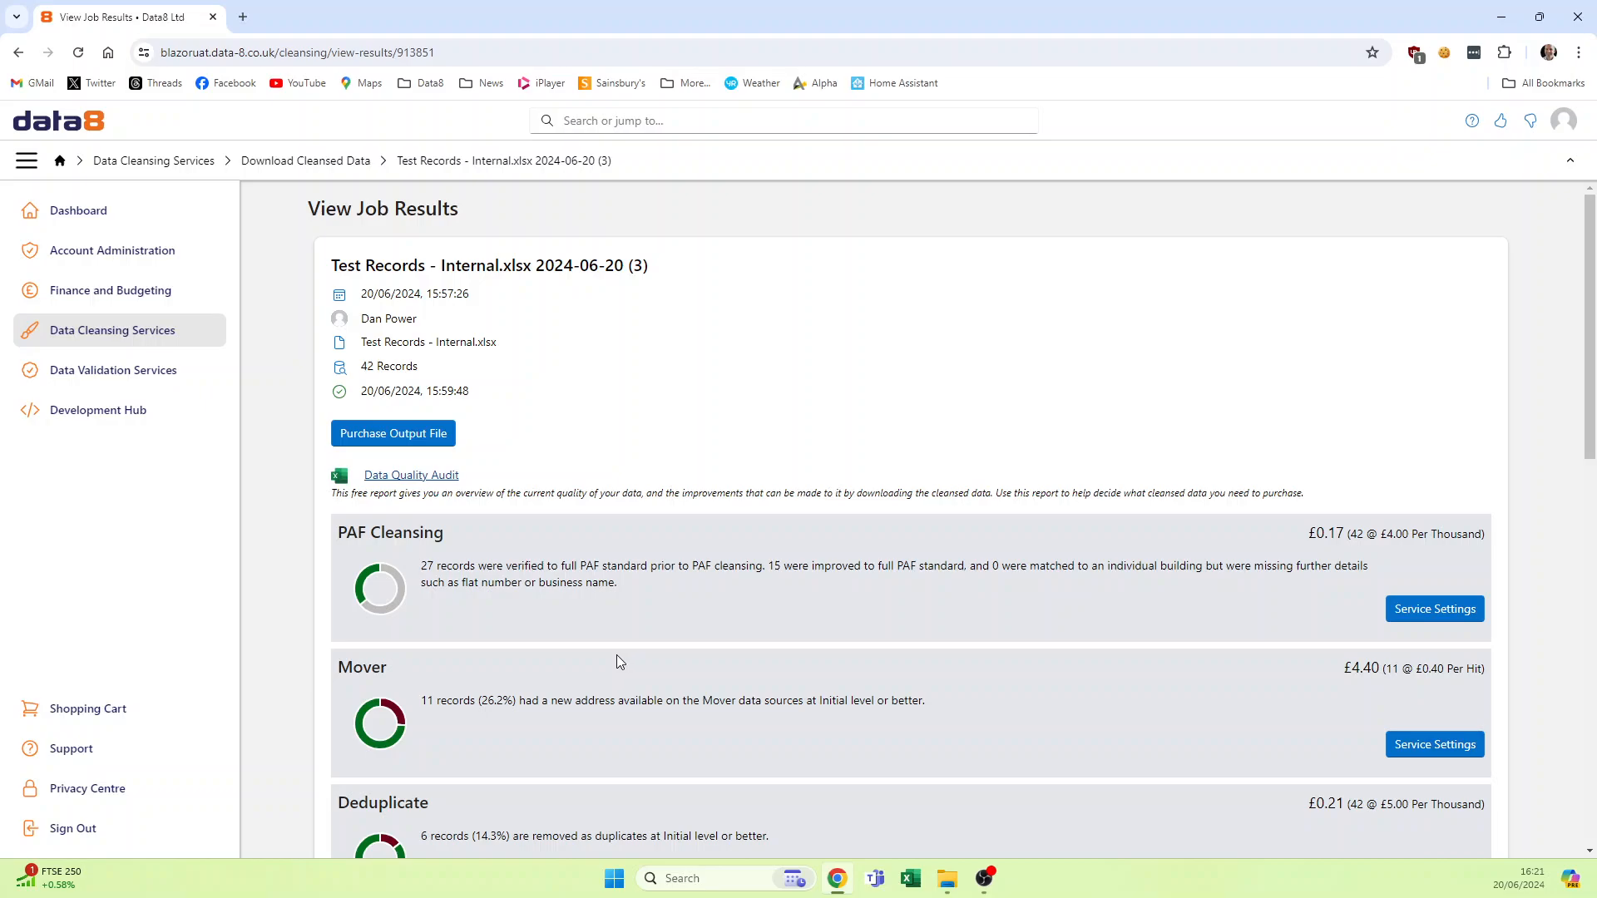
pyautogui.moveTo(417, 432)
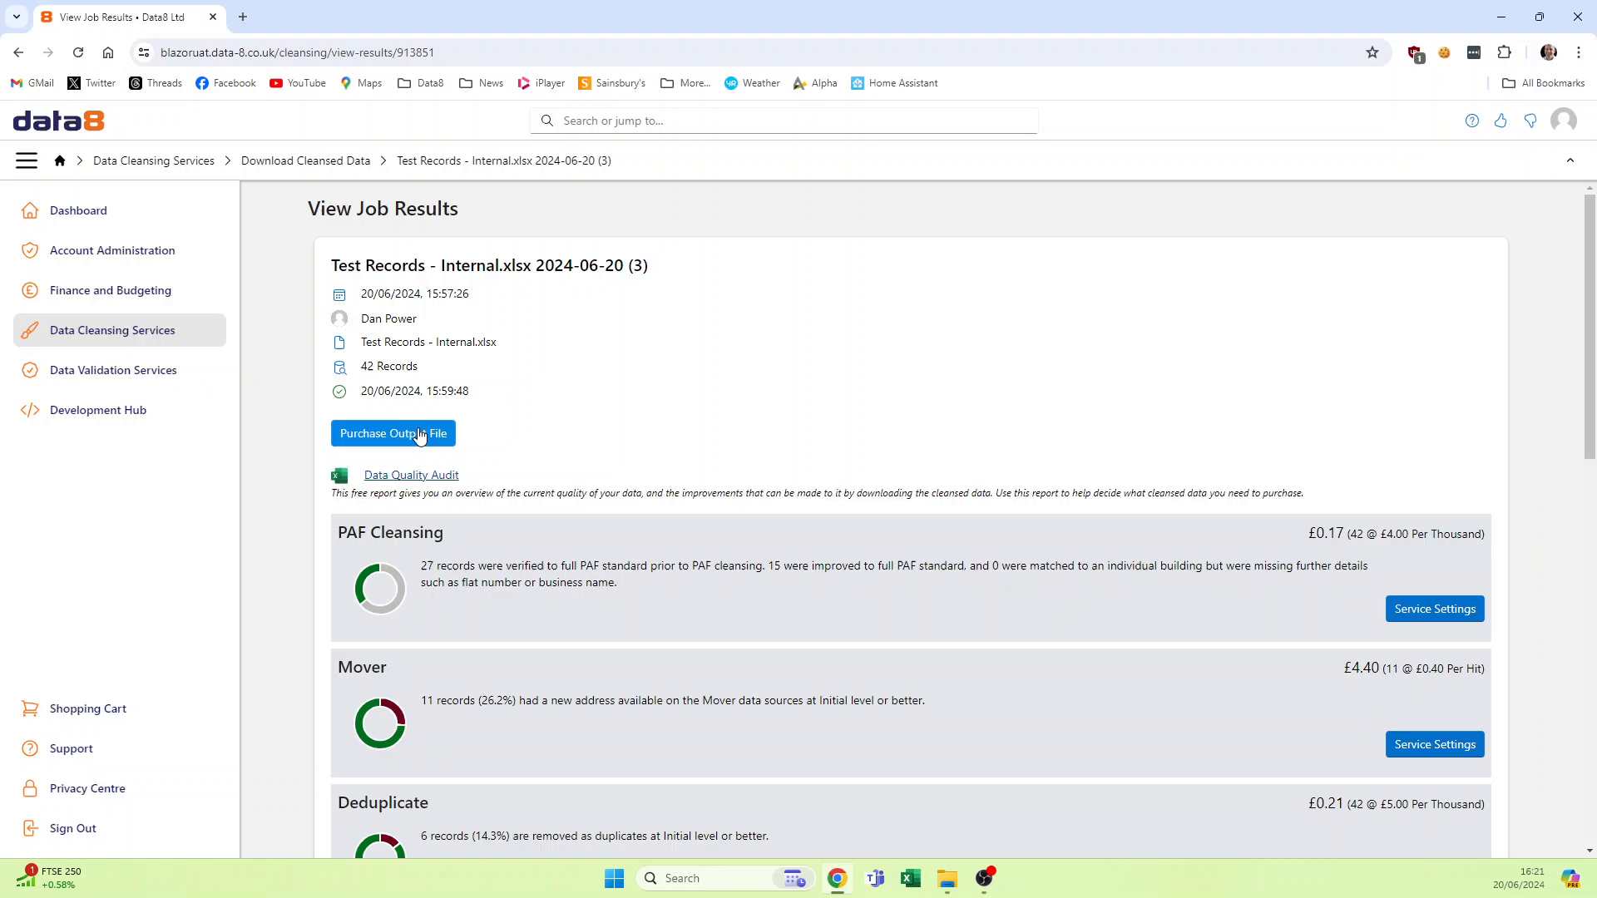
# Step: Purchase the output file, reviewing all eight items totalling £120.00, and confirm the order
pyautogui.click(393, 433)
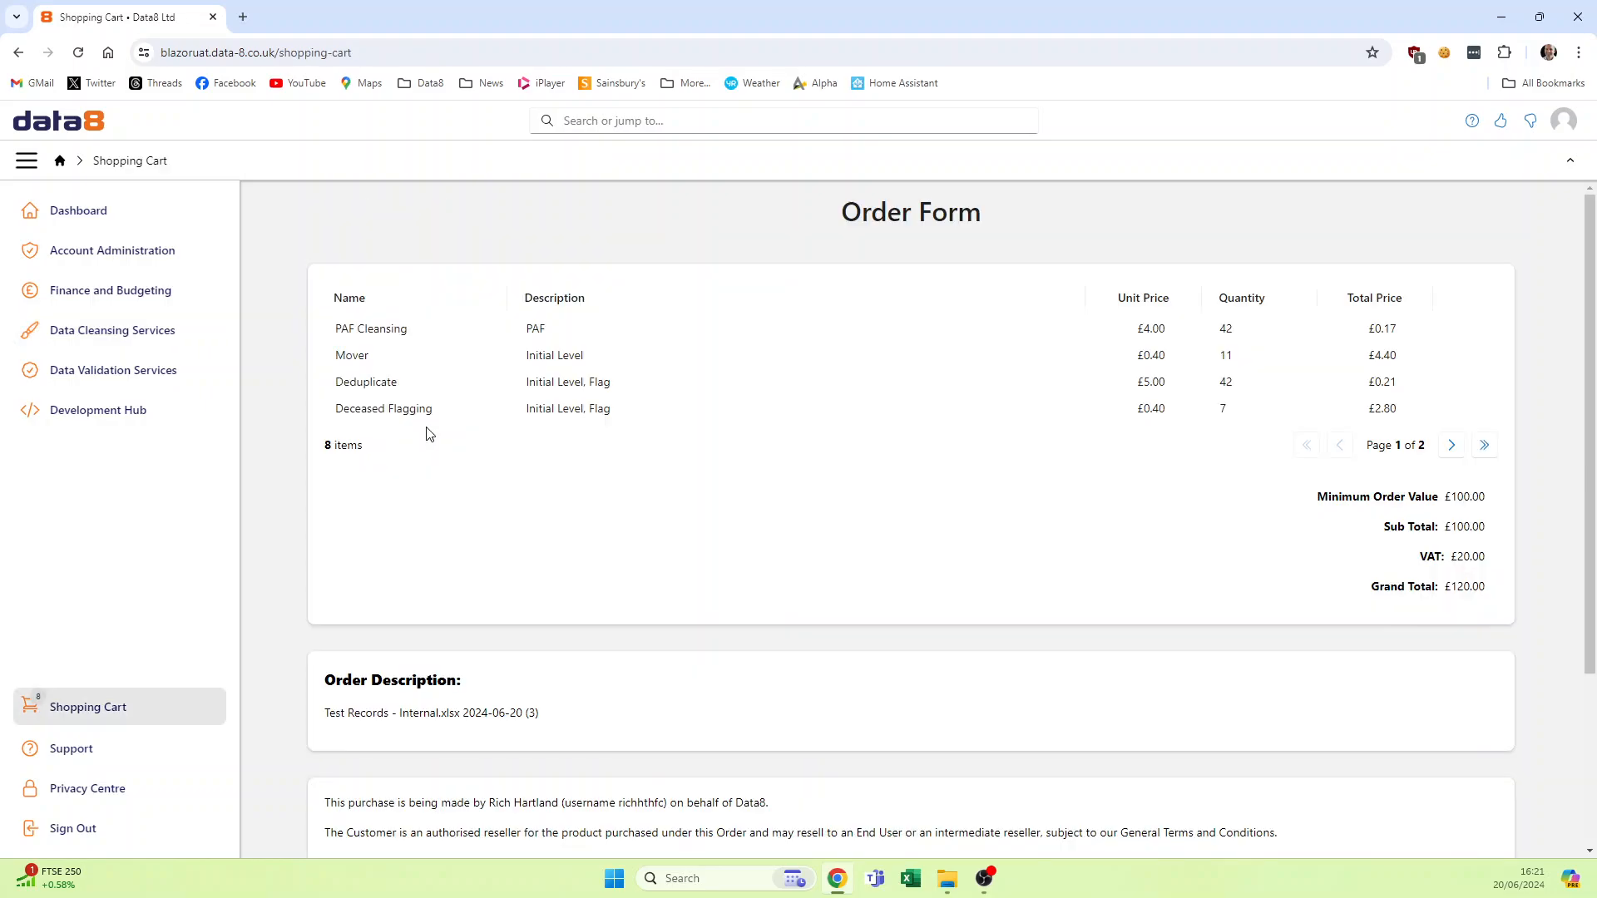
pyautogui.moveTo(668, 436)
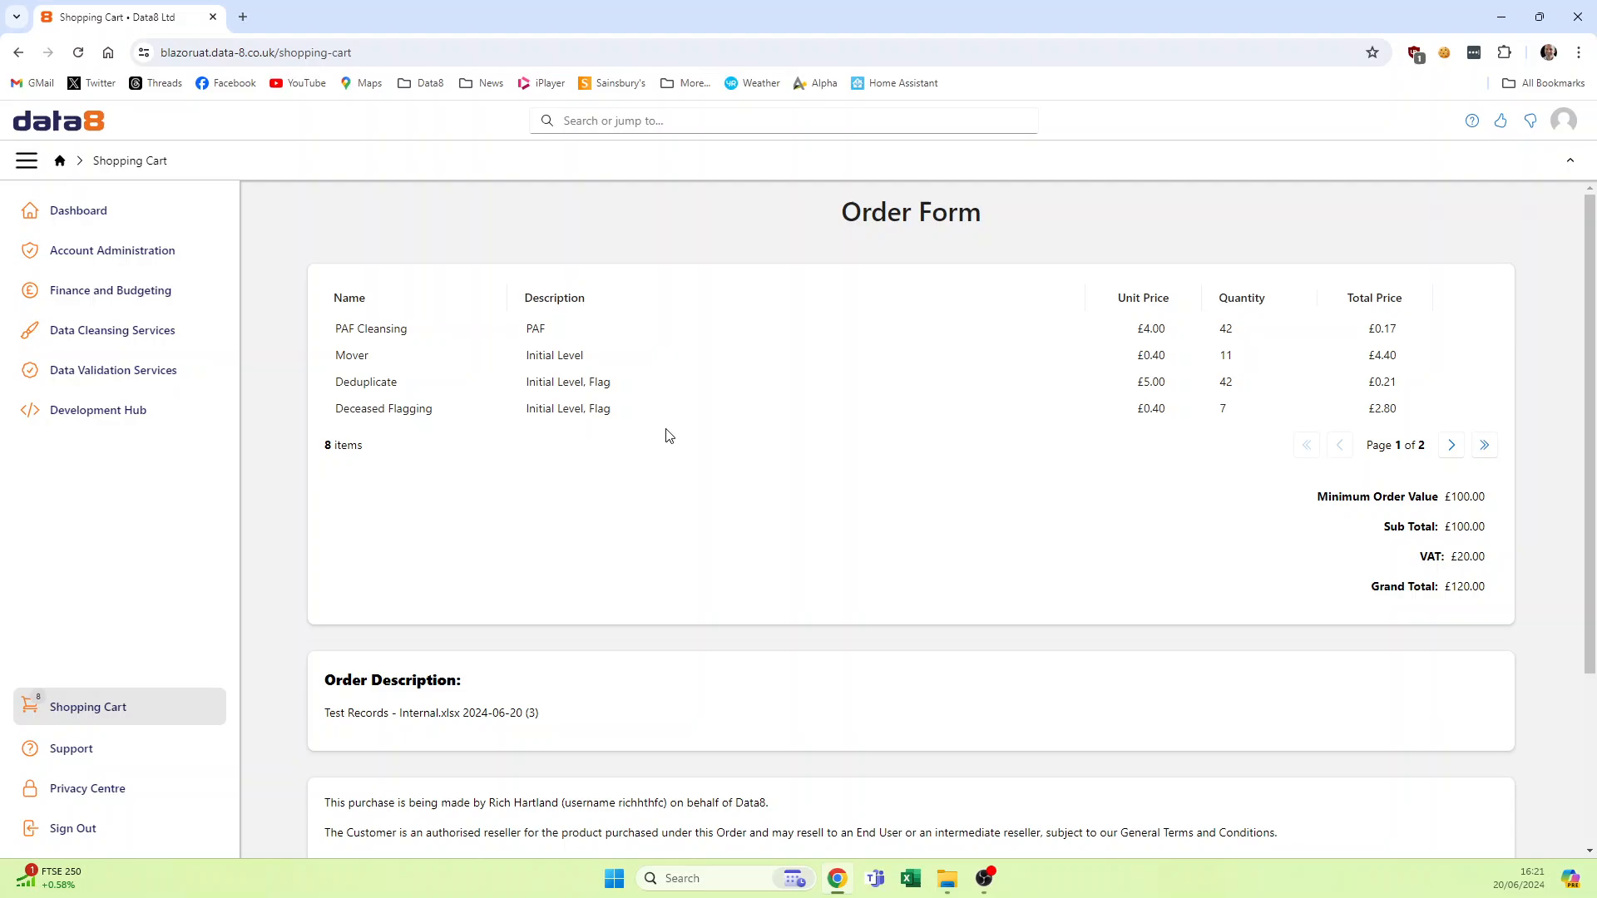
pyautogui.moveTo(1450, 445)
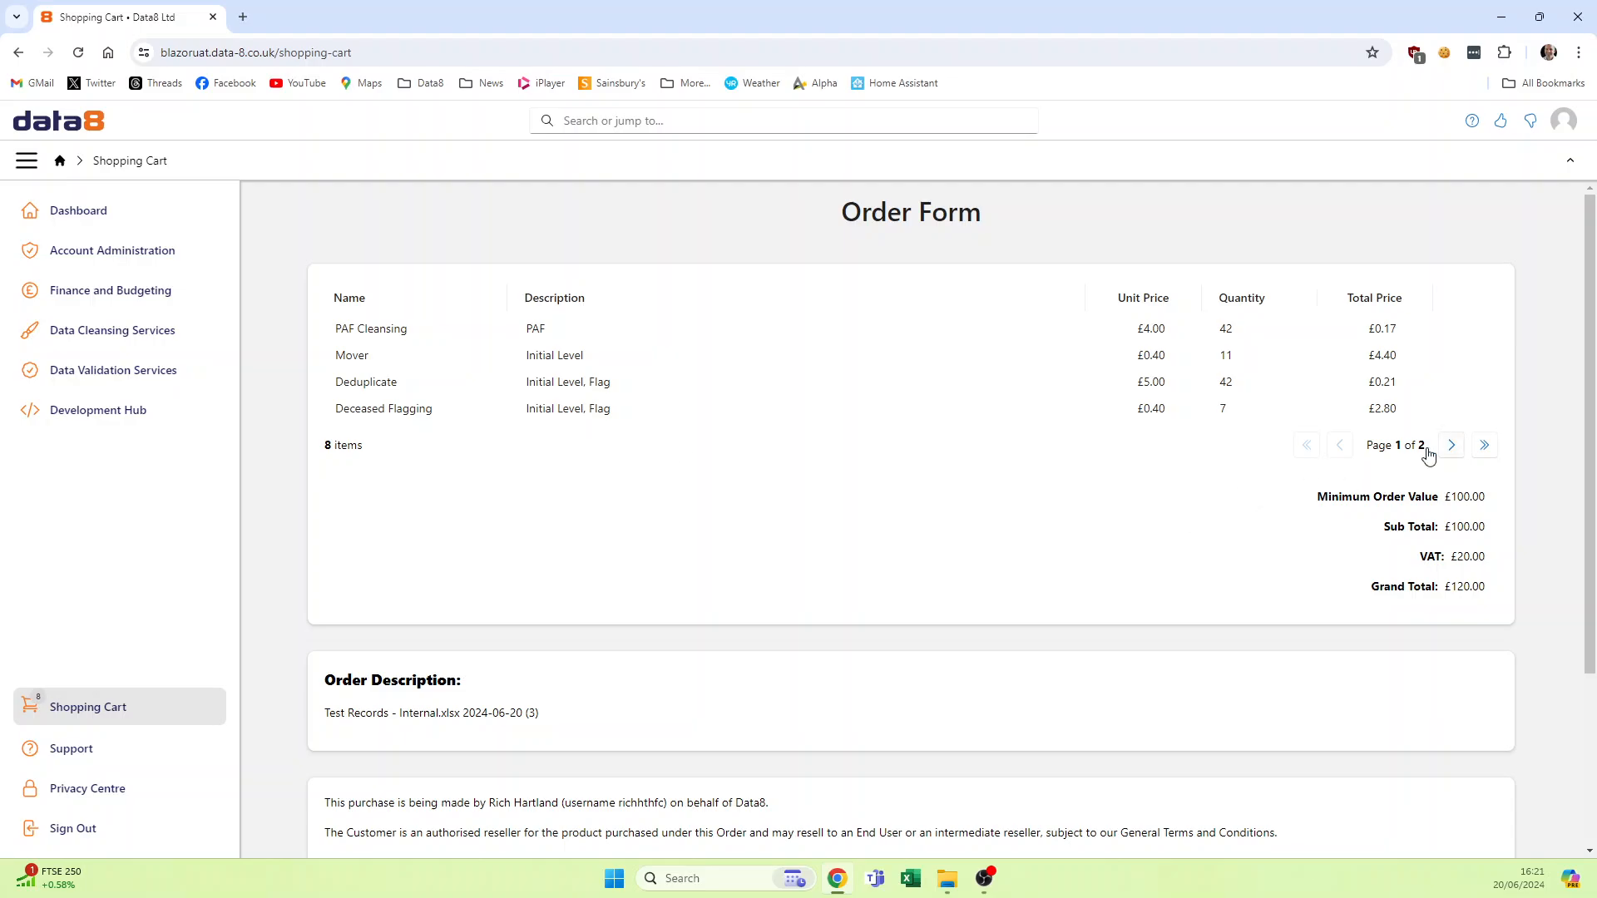
pyautogui.click(1451, 445)
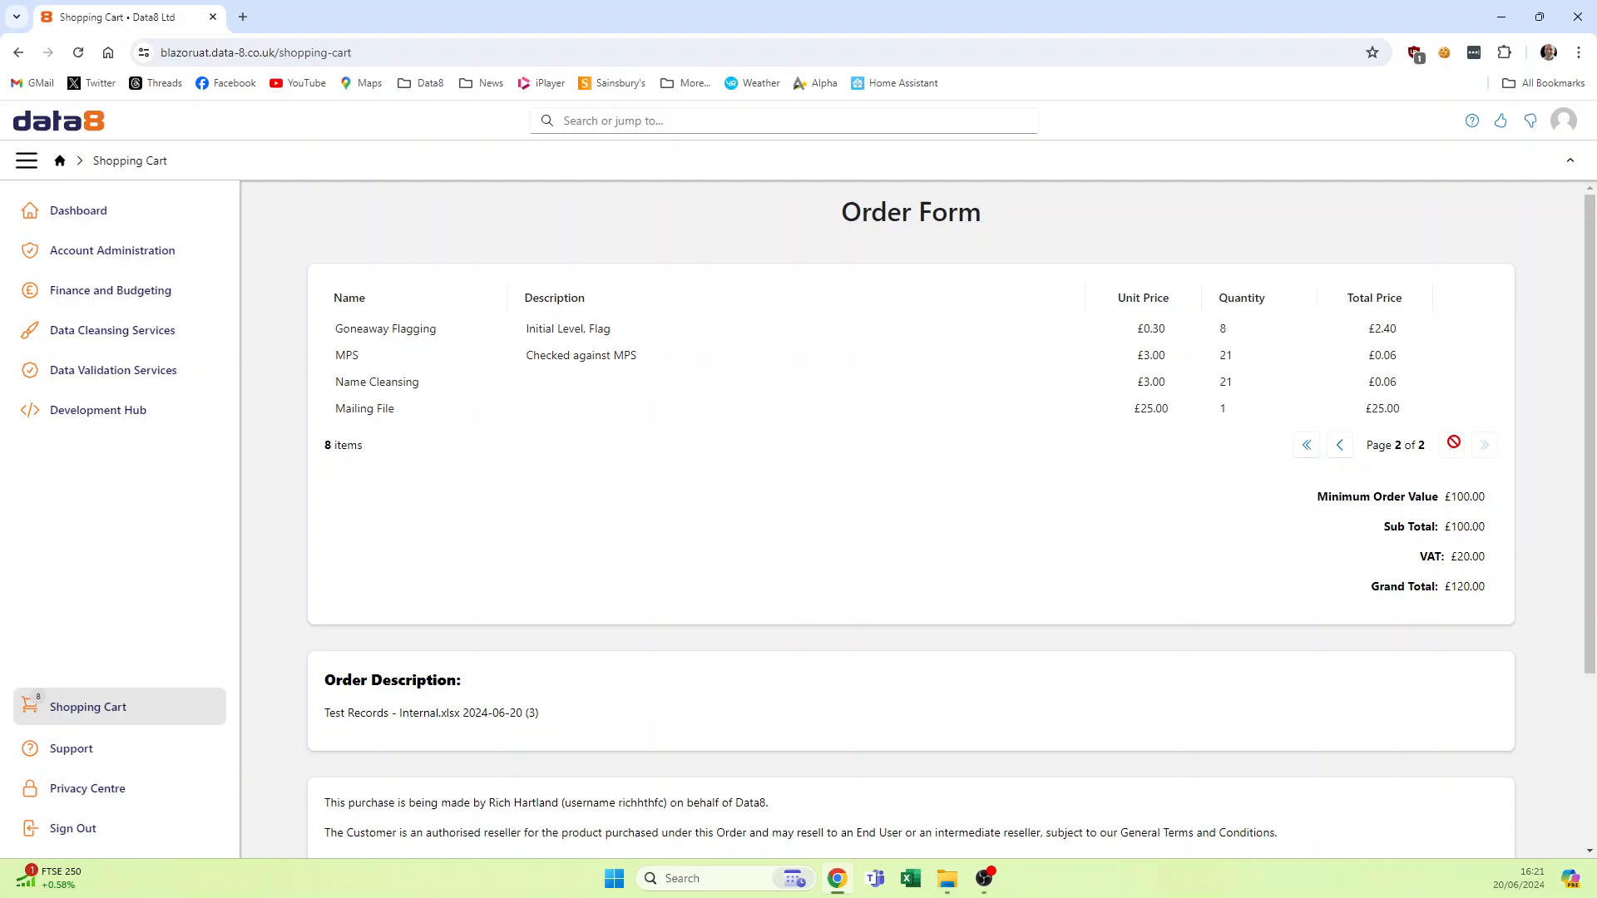
pyautogui.moveTo(1080, 438)
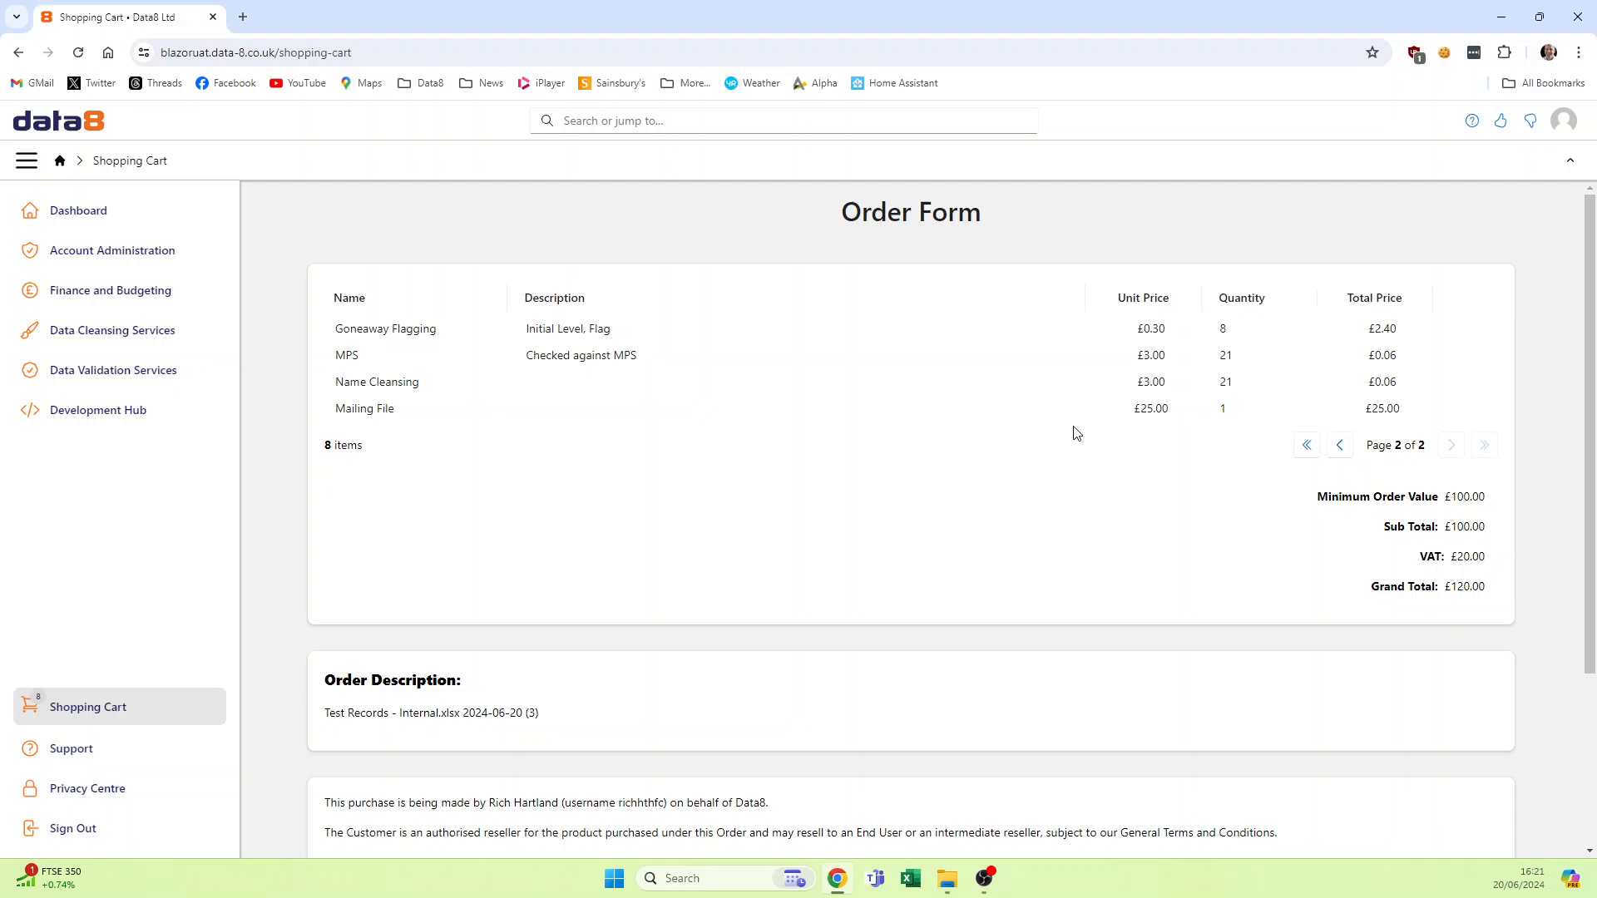
pyautogui.scroll(-3)
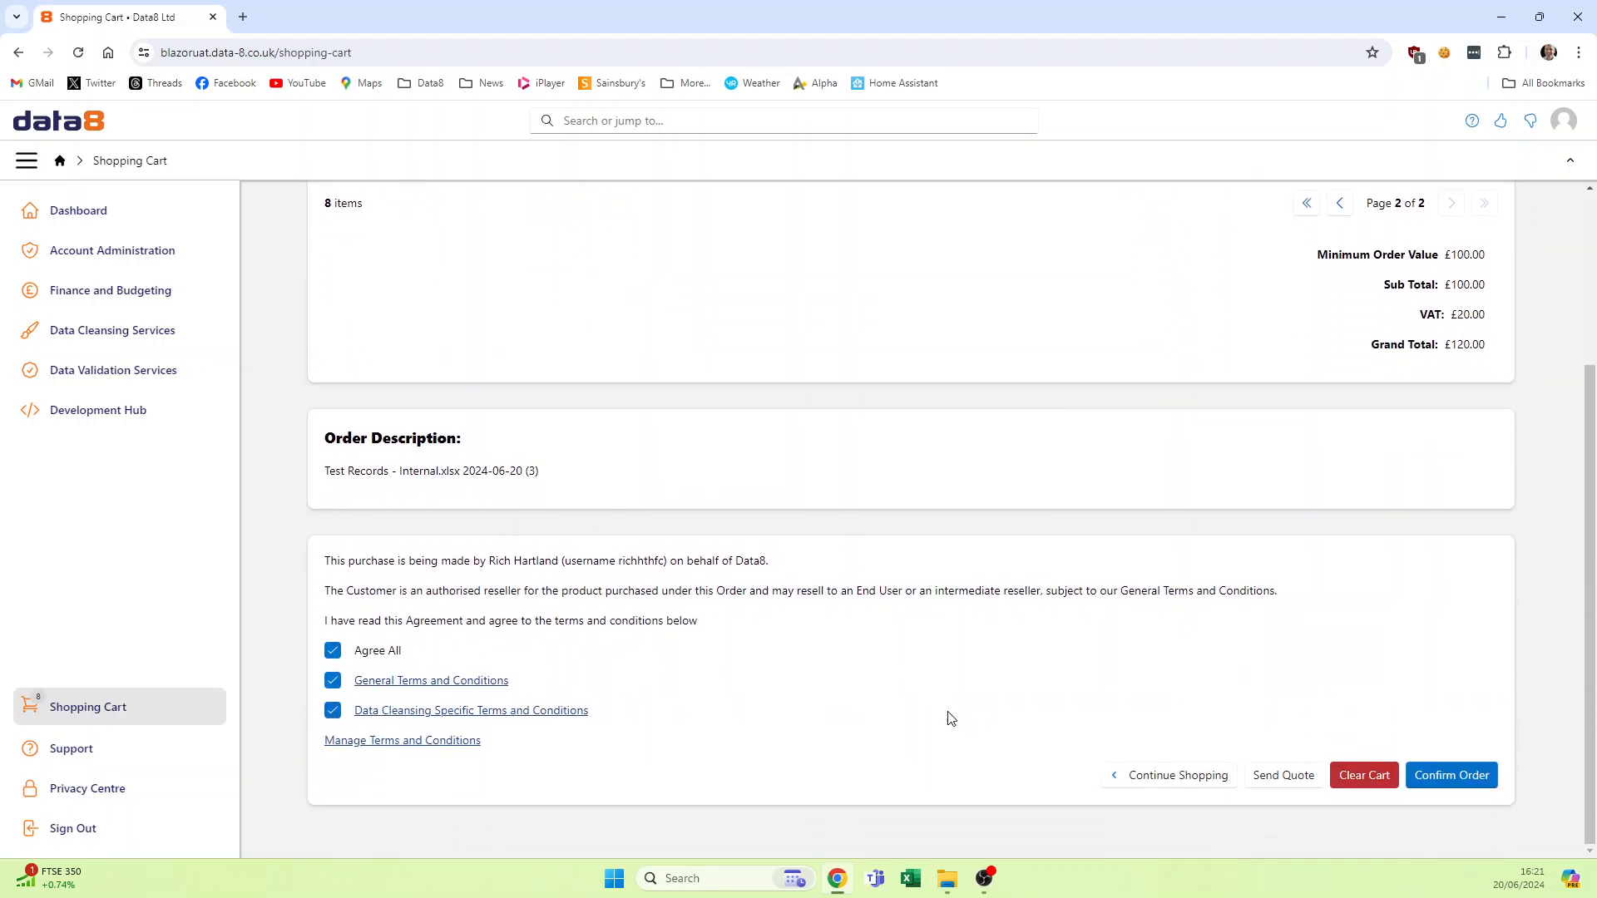
pyautogui.click(1450, 775)
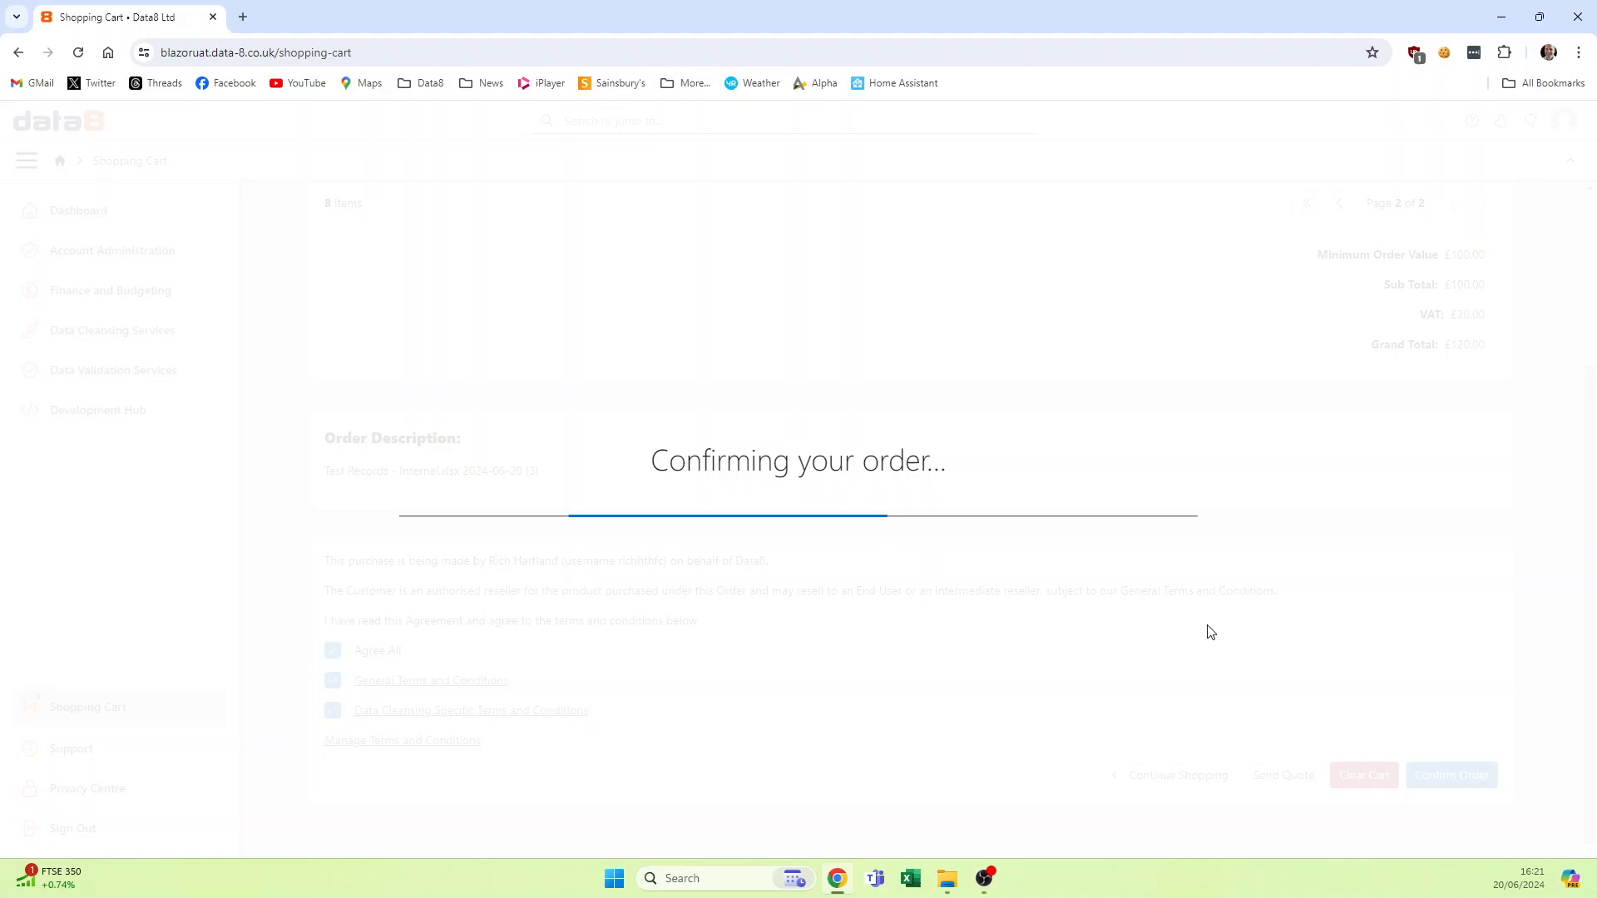